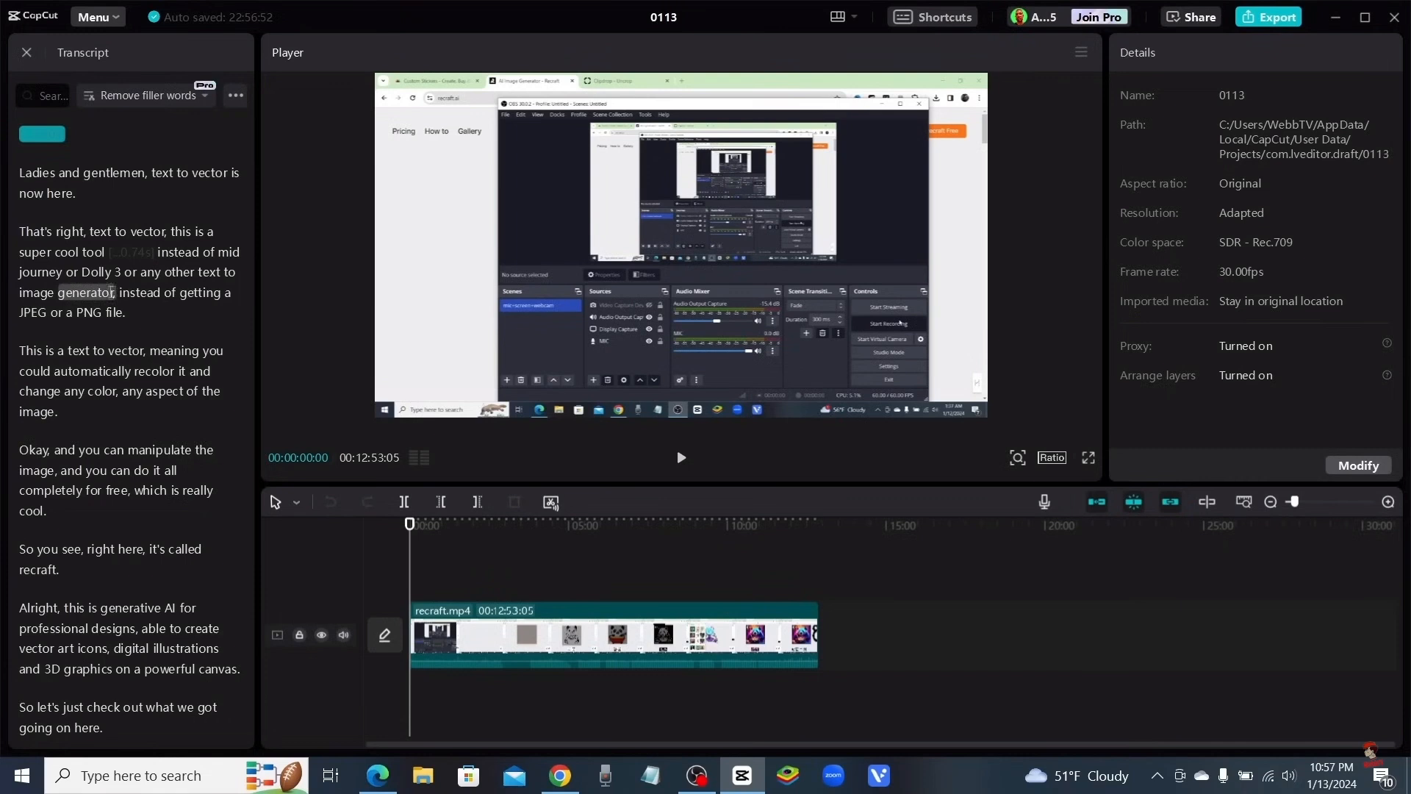
# Delete the transcript line 'So you see, right here, it's called recraft.' and play the clip
pyautogui.scroll(-3)
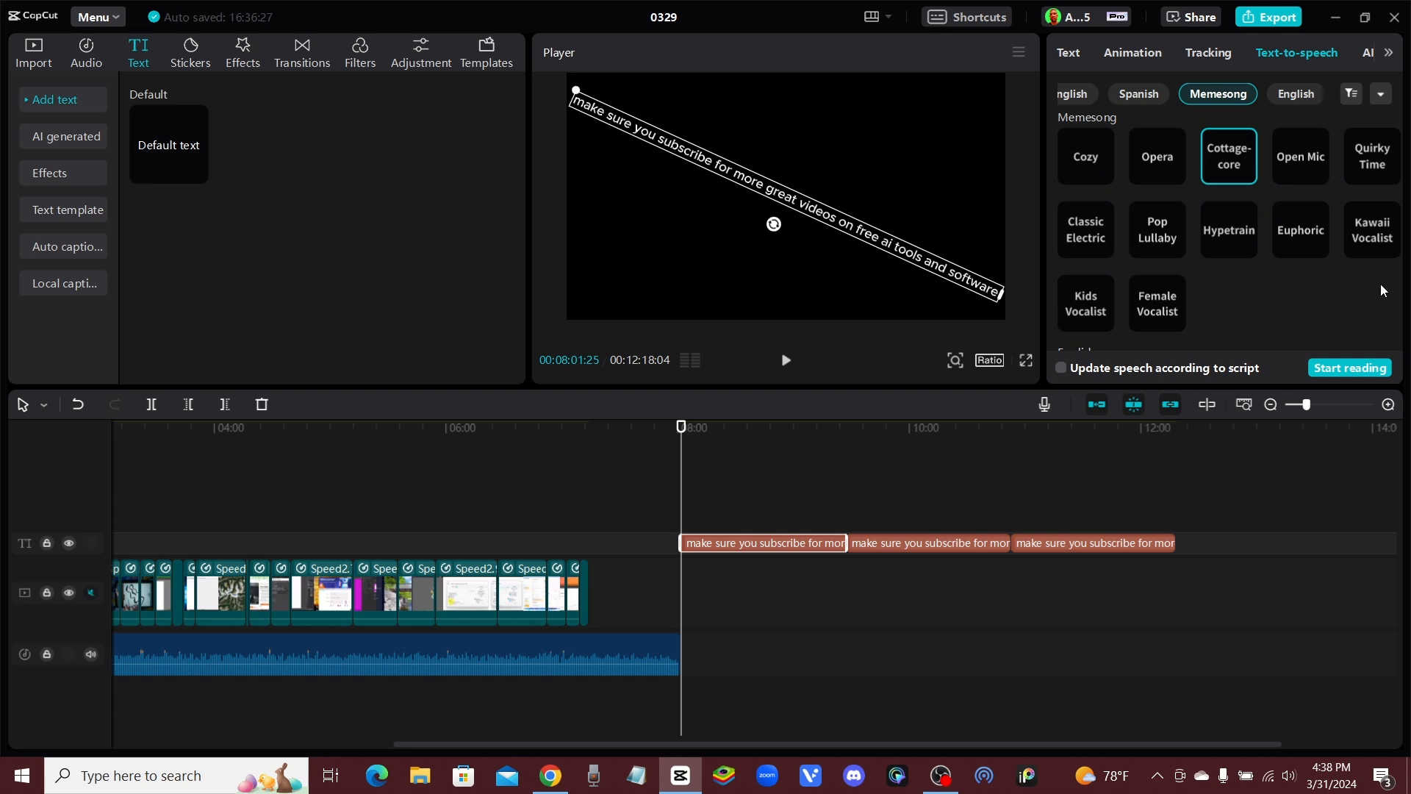
pyautogui.moveTo(1326, 303)
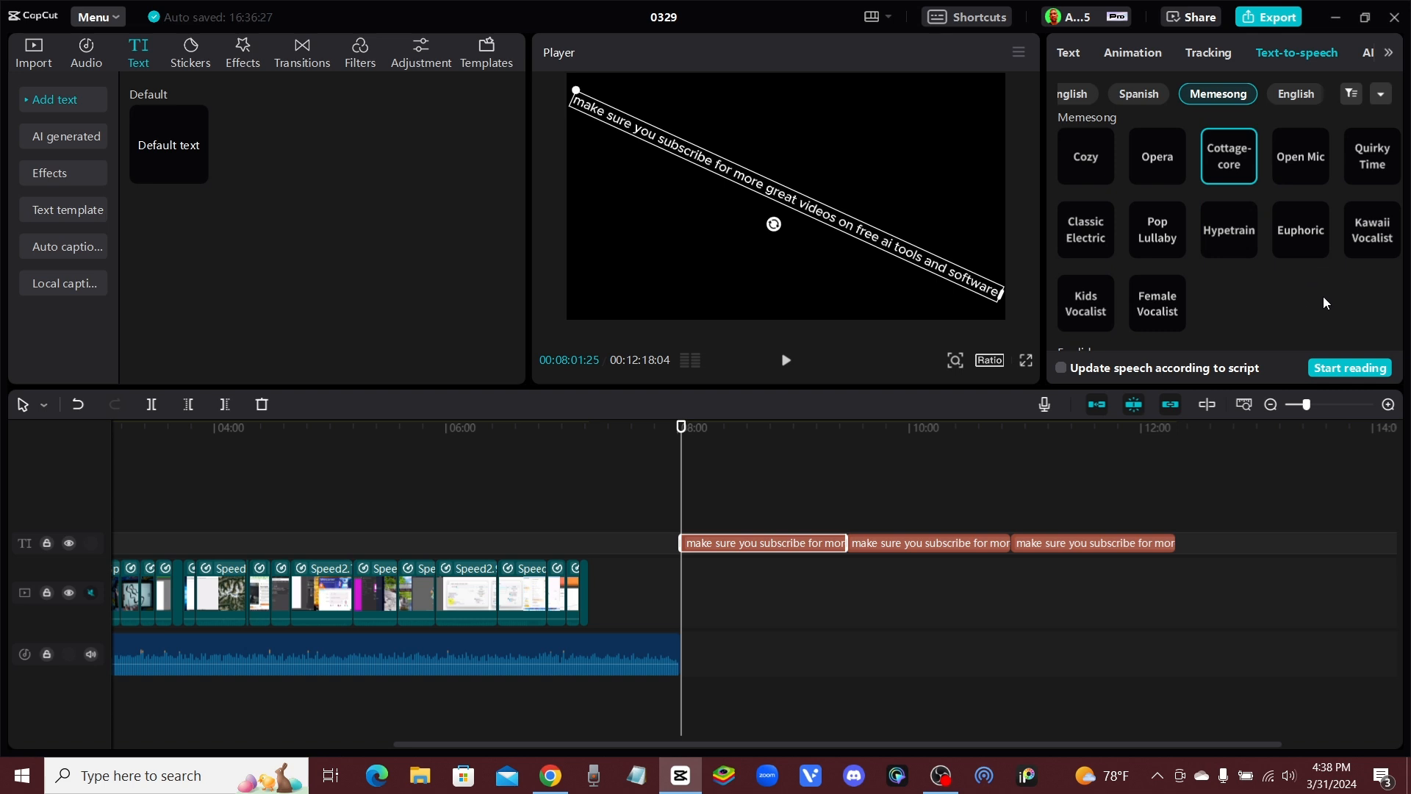
pyautogui.moveTo(1278, 294)
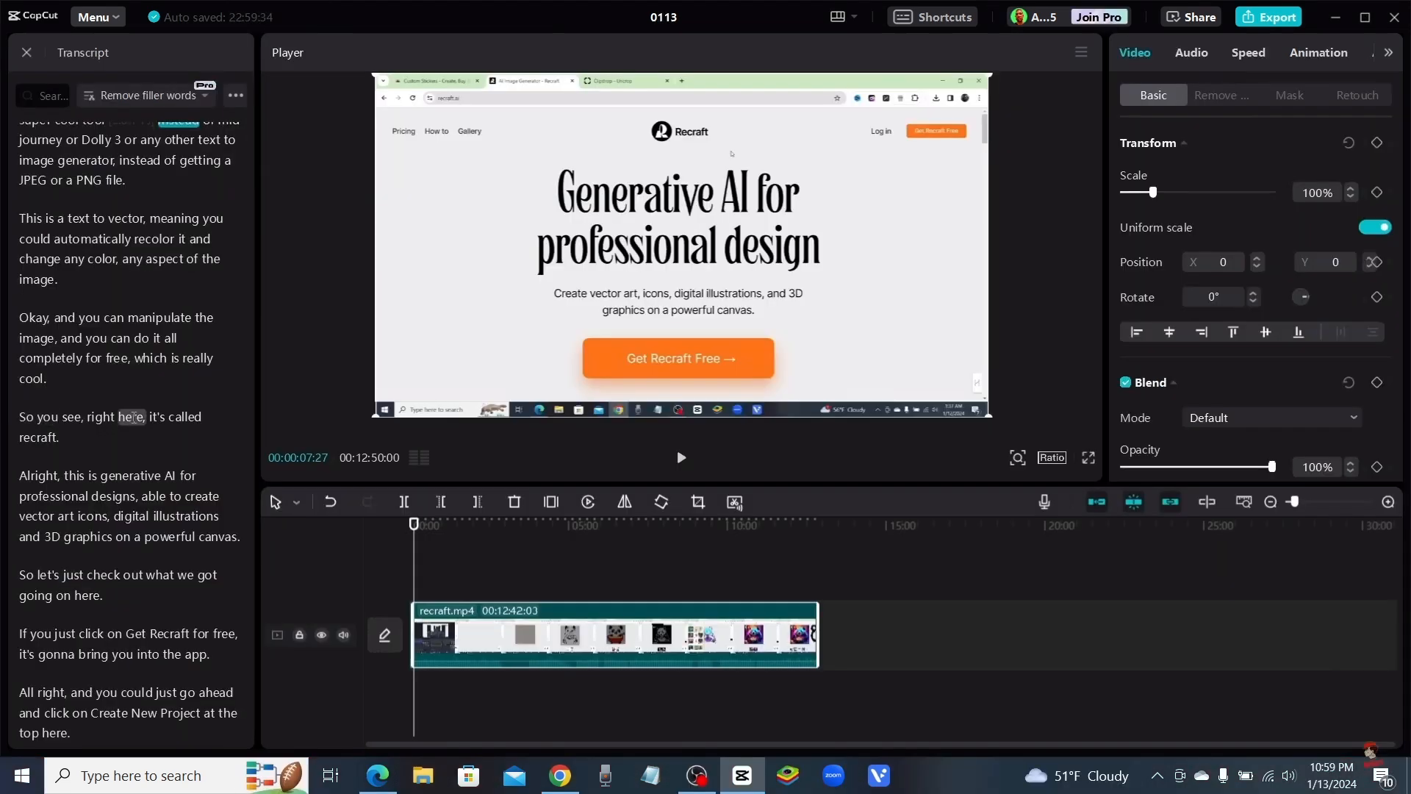
pyautogui.click(110, 417)
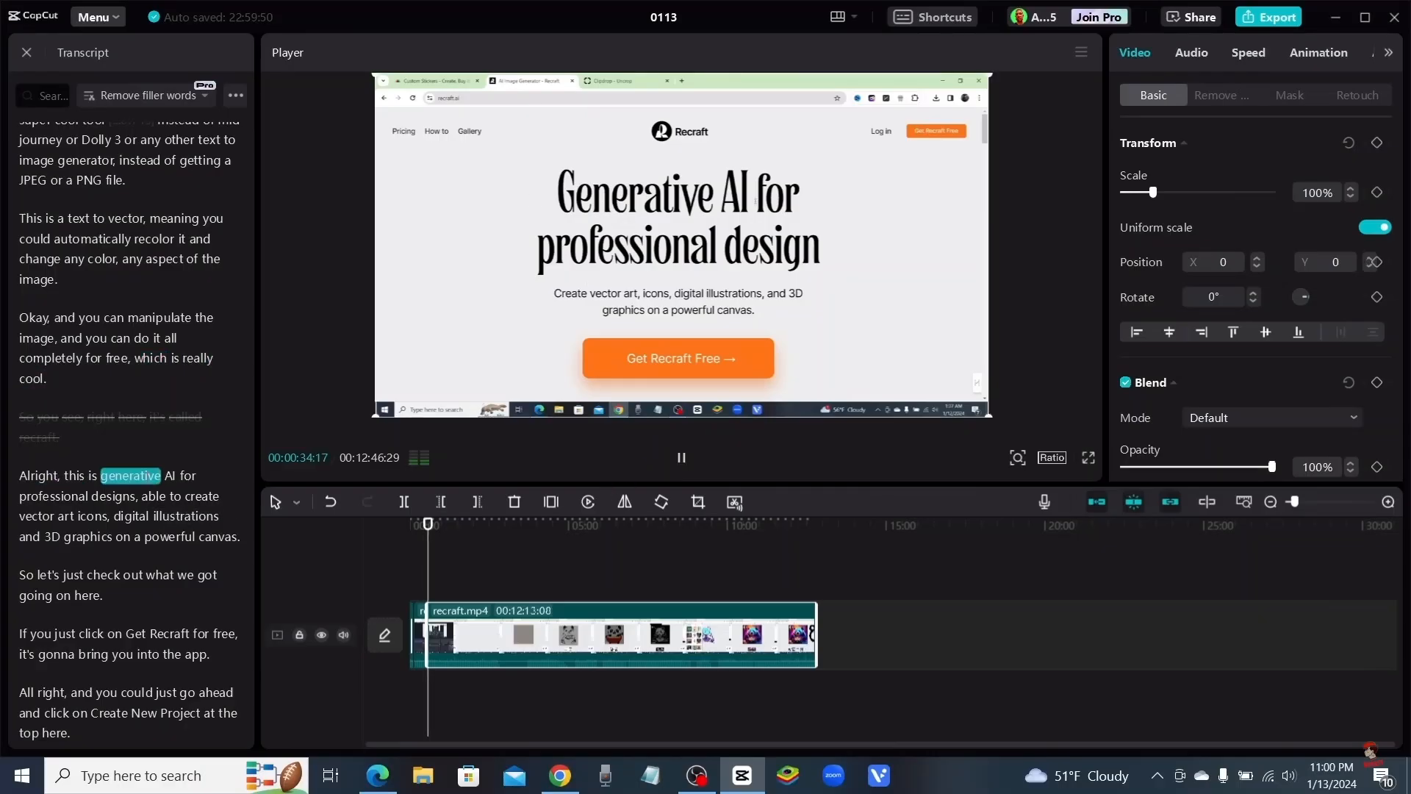
pyautogui.click(680, 459)
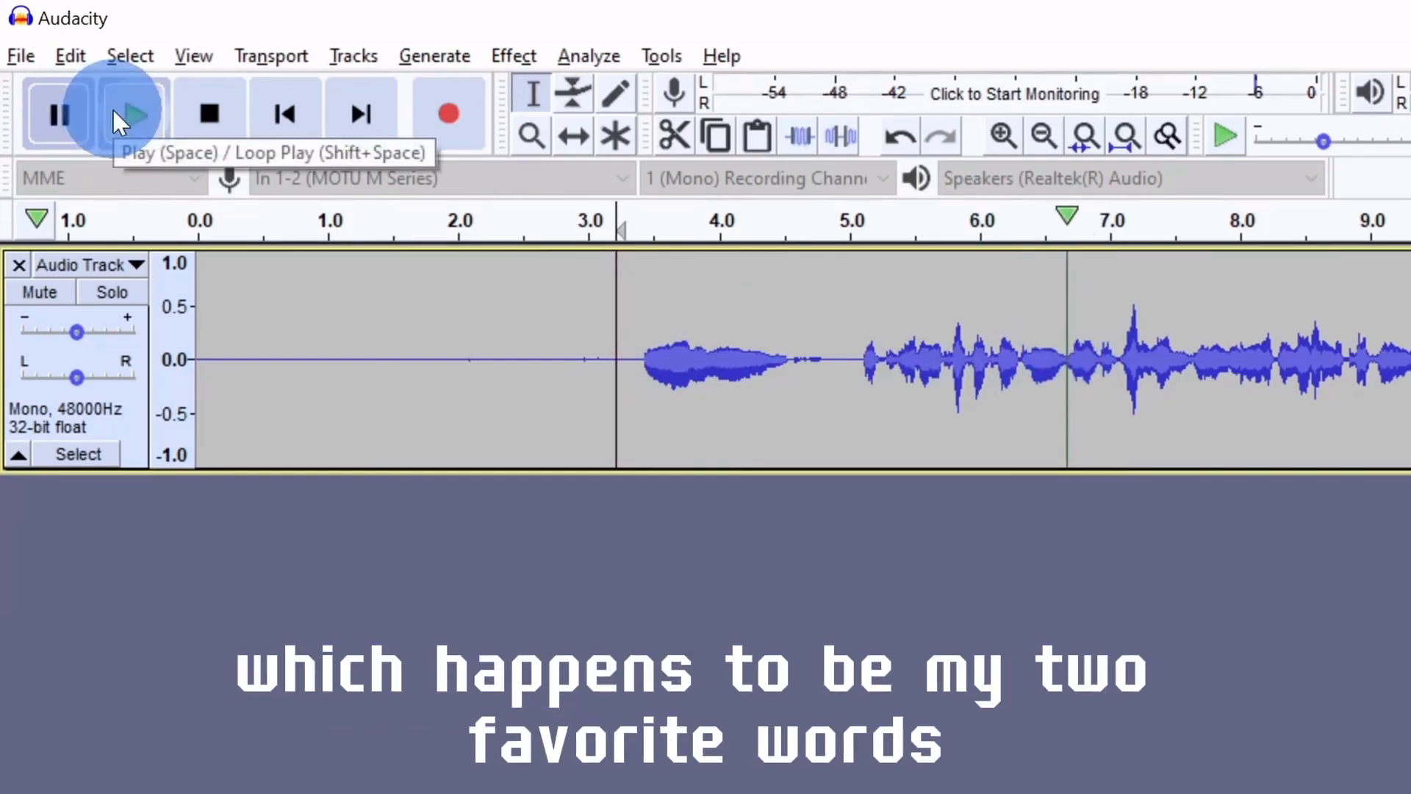
pyautogui.moveTo(71, 183)
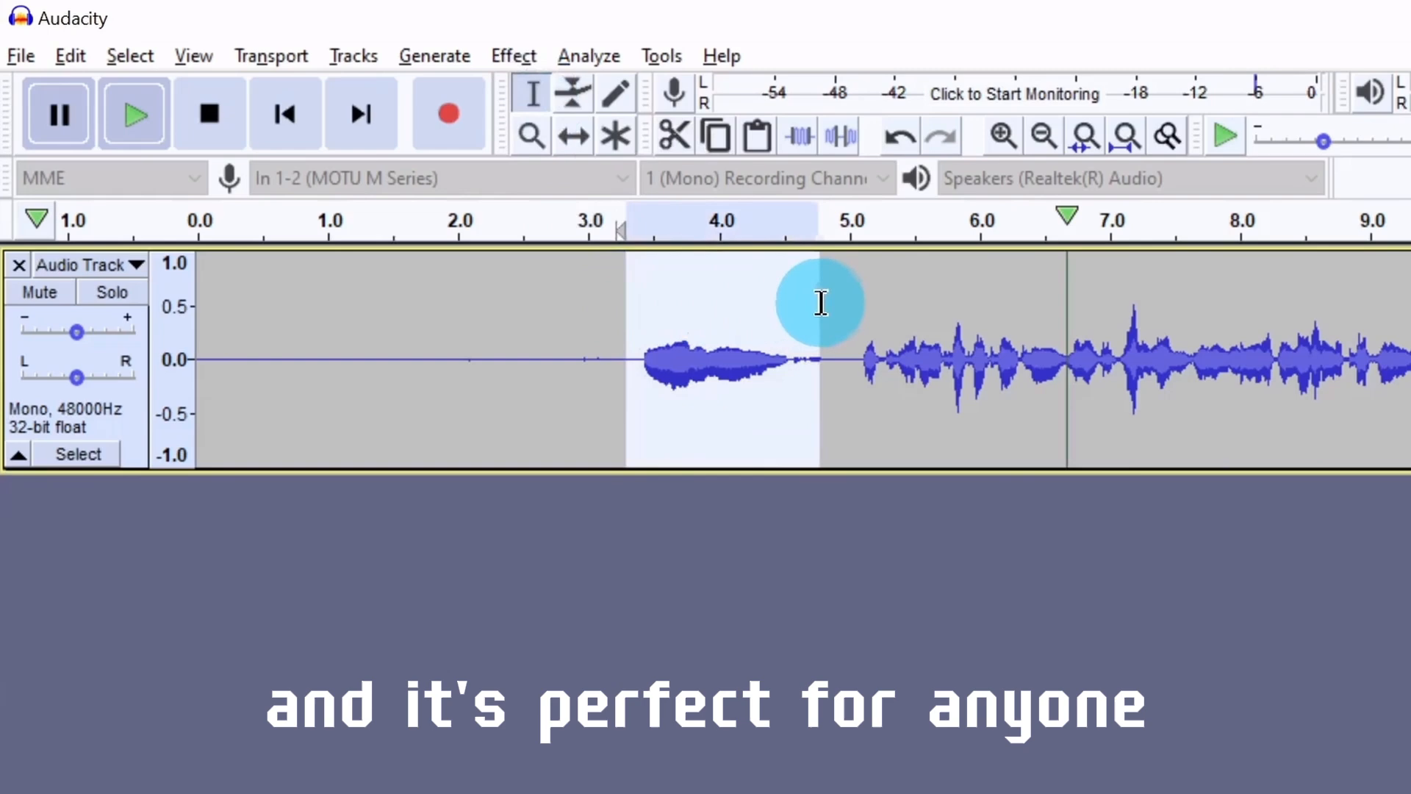
# Select the first spoken phrase in the waveform, about 3.1 to 4.9 seconds
pyautogui.click(134, 115)
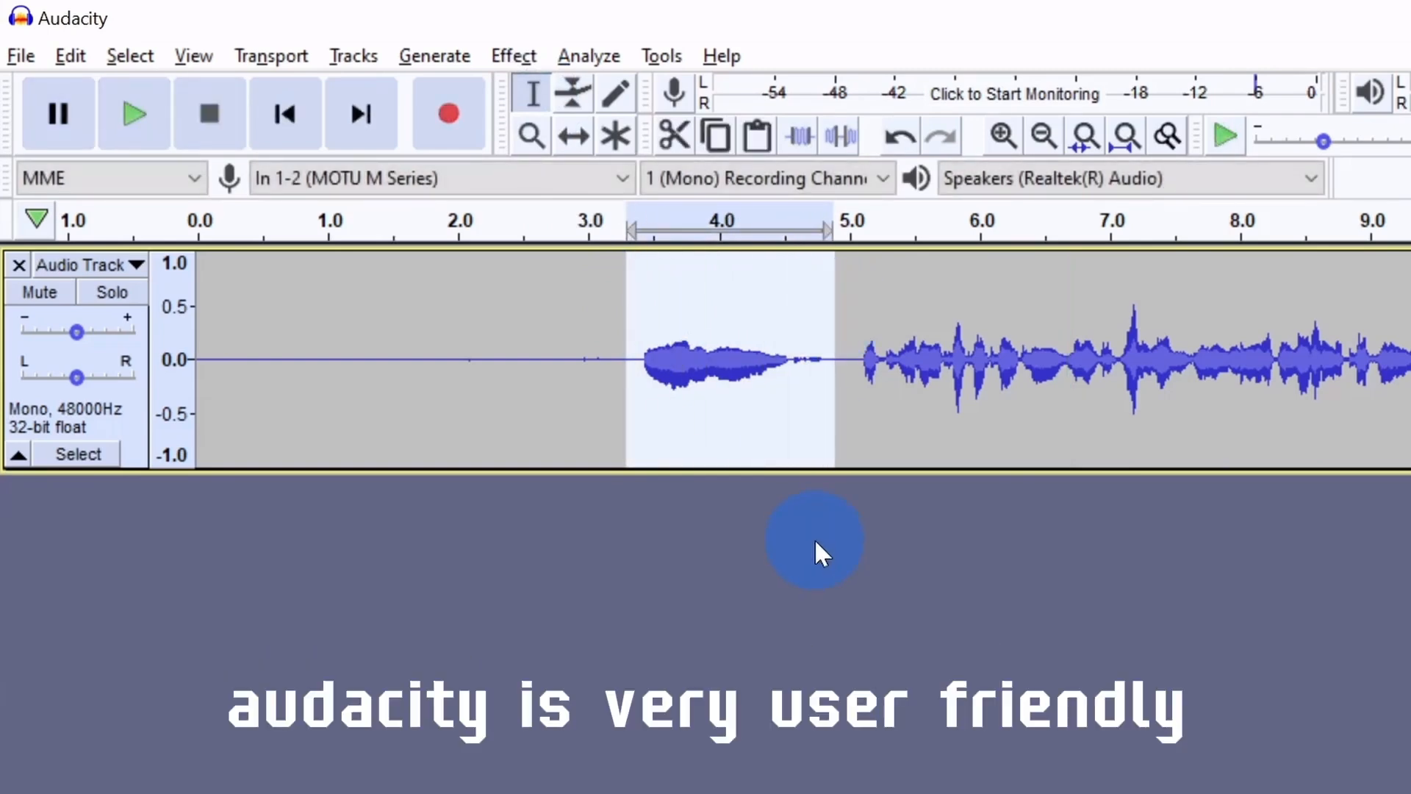
pyautogui.click(664, 379)
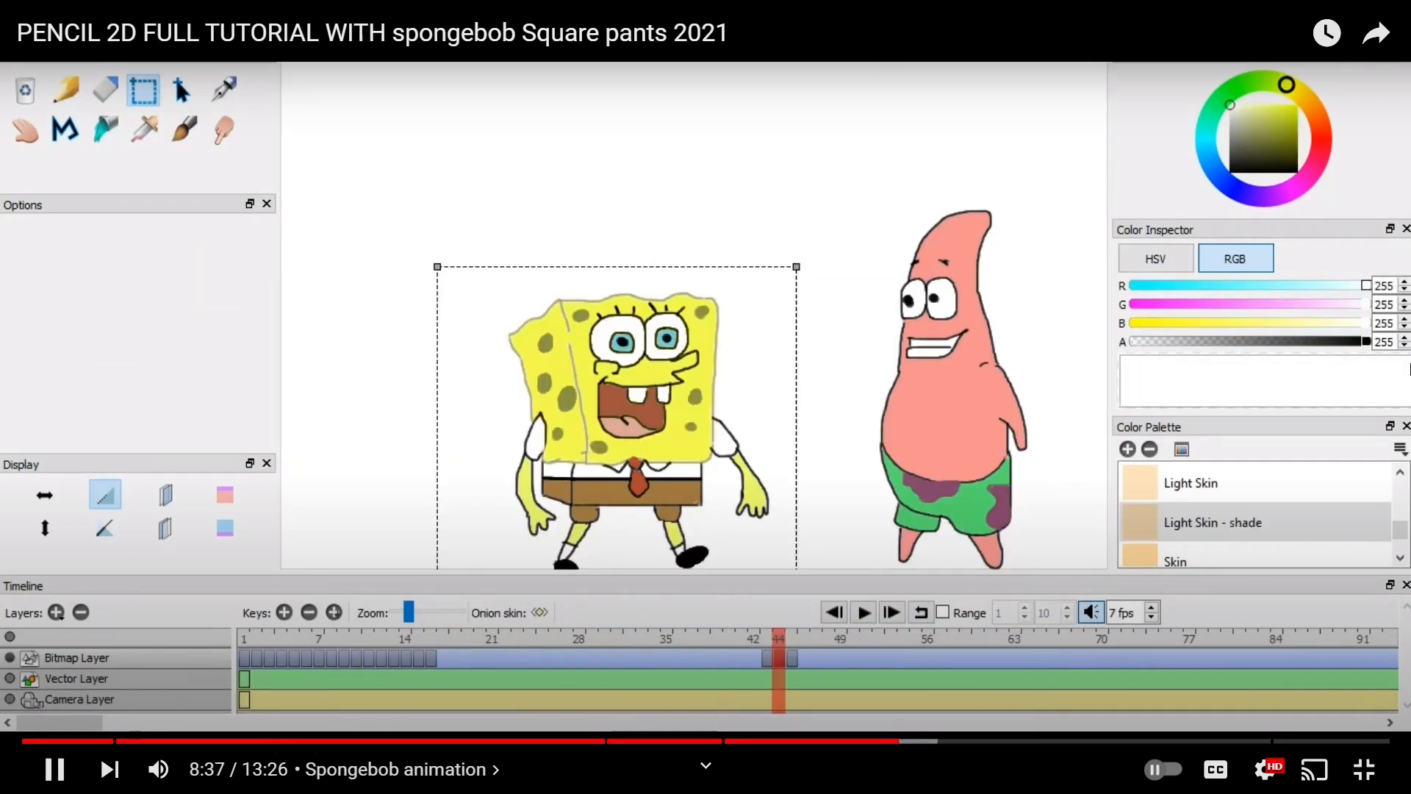
# Return the timeline to frame 1, where SpongeBob enters at the left
pyautogui.click(182, 132)
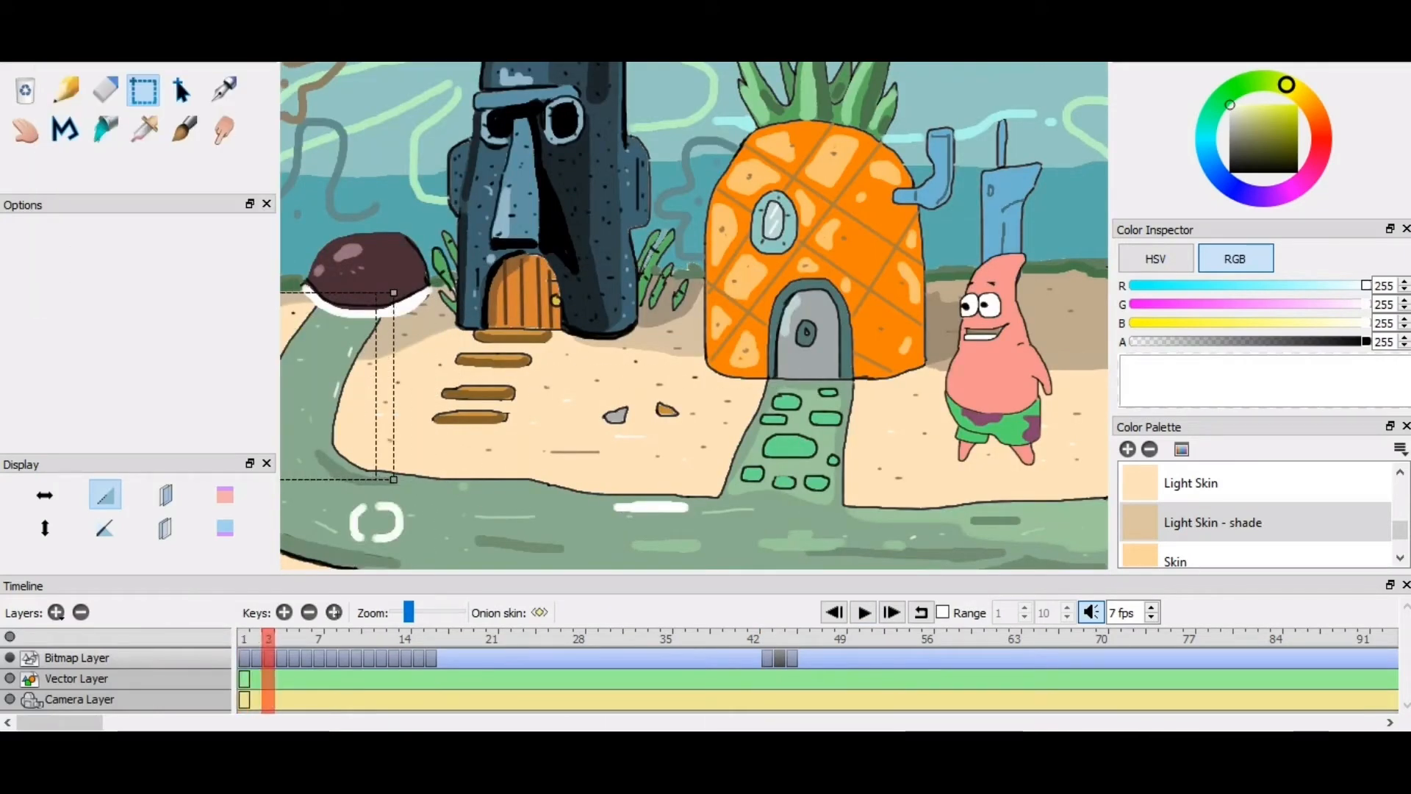
pyautogui.click(767, 659)
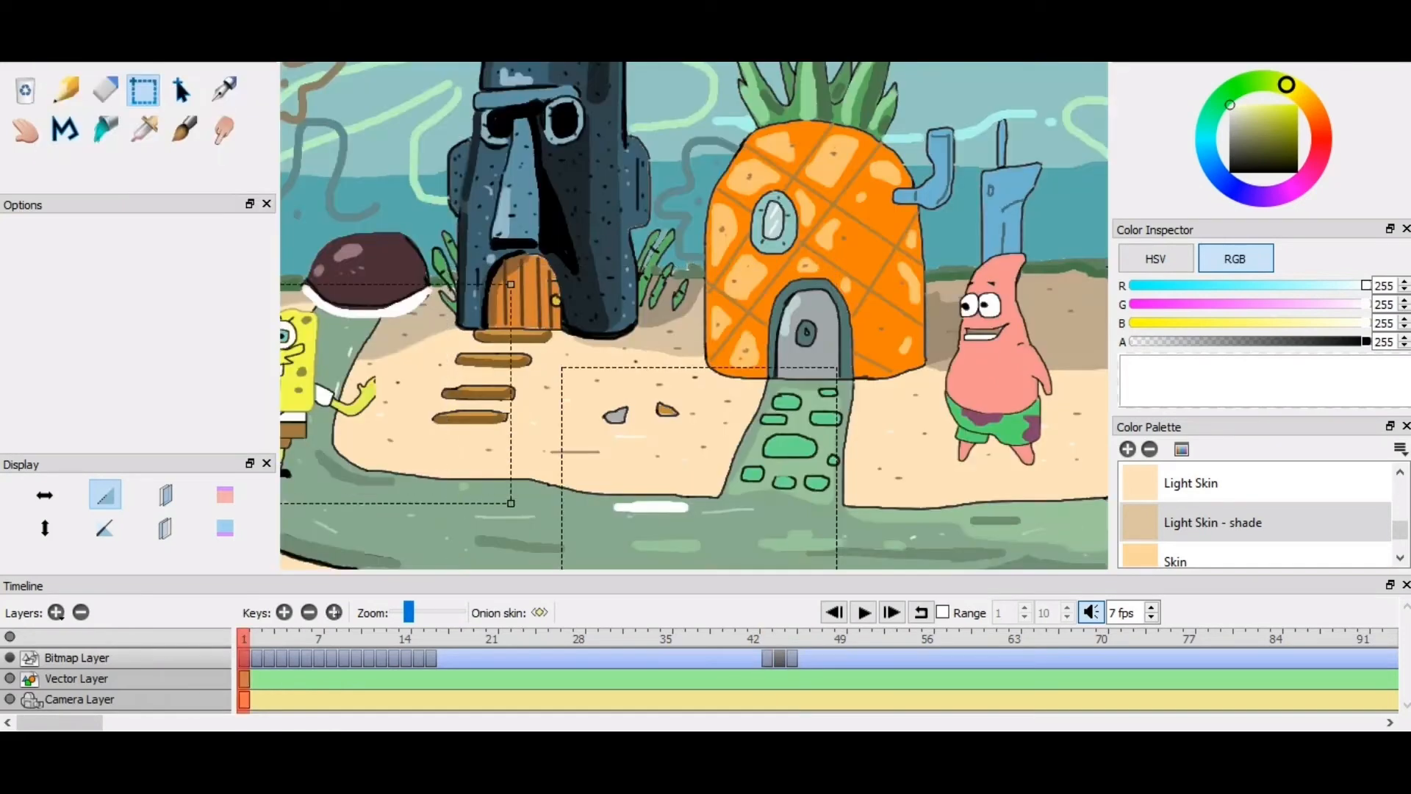
pyautogui.click(332, 657)
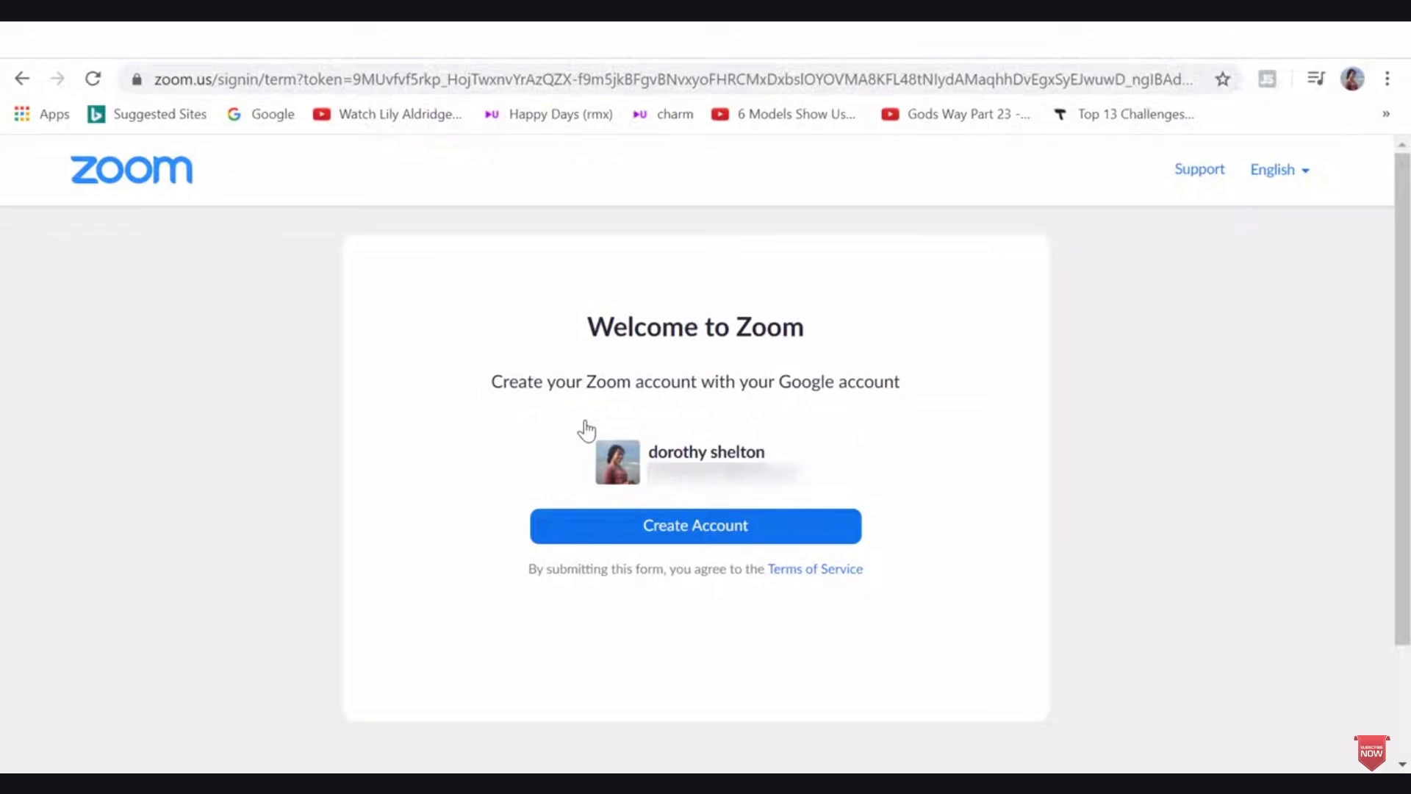
# Create the Zoom account and show the Personal Meeting Room details on the Meetings page
pyautogui.click(695, 524)
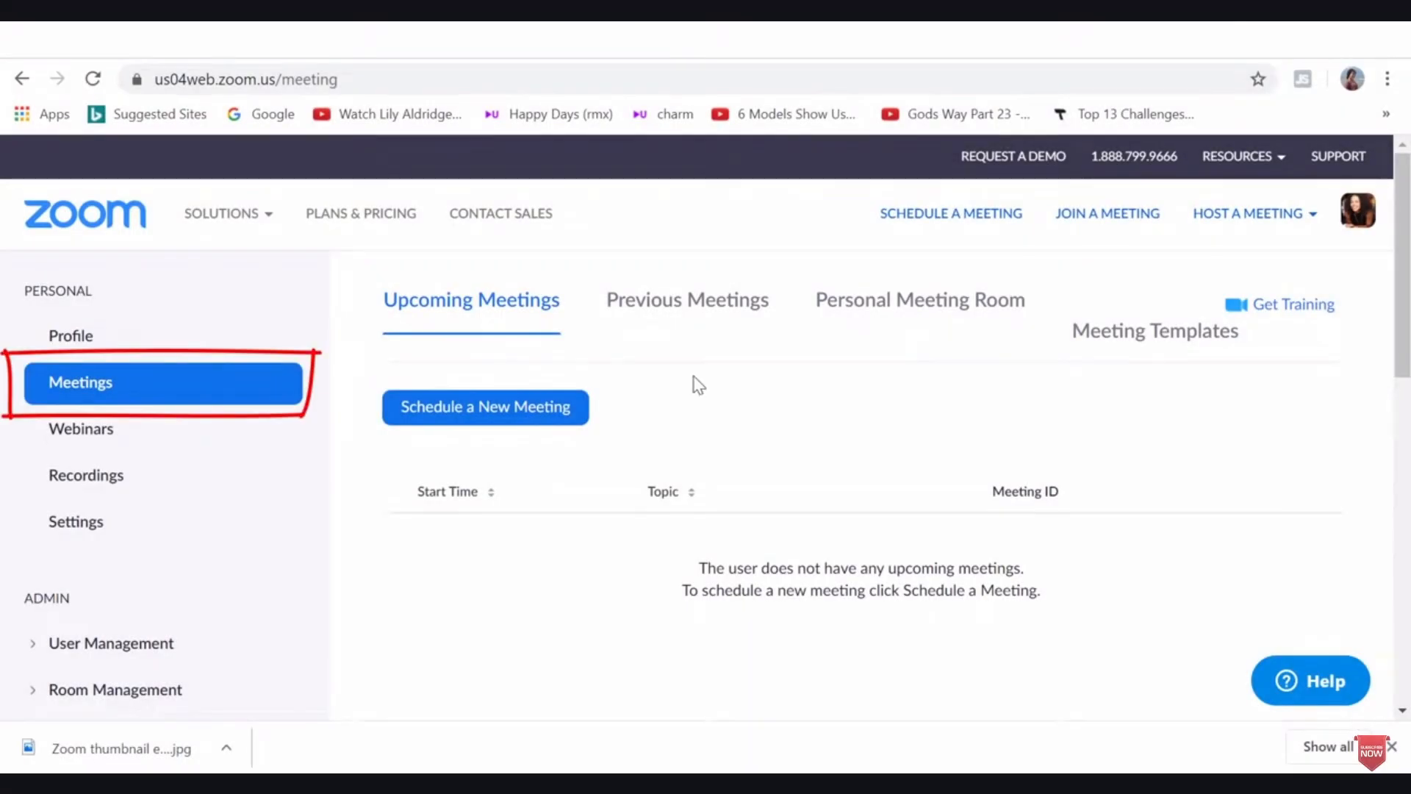
pyautogui.click(919, 300)
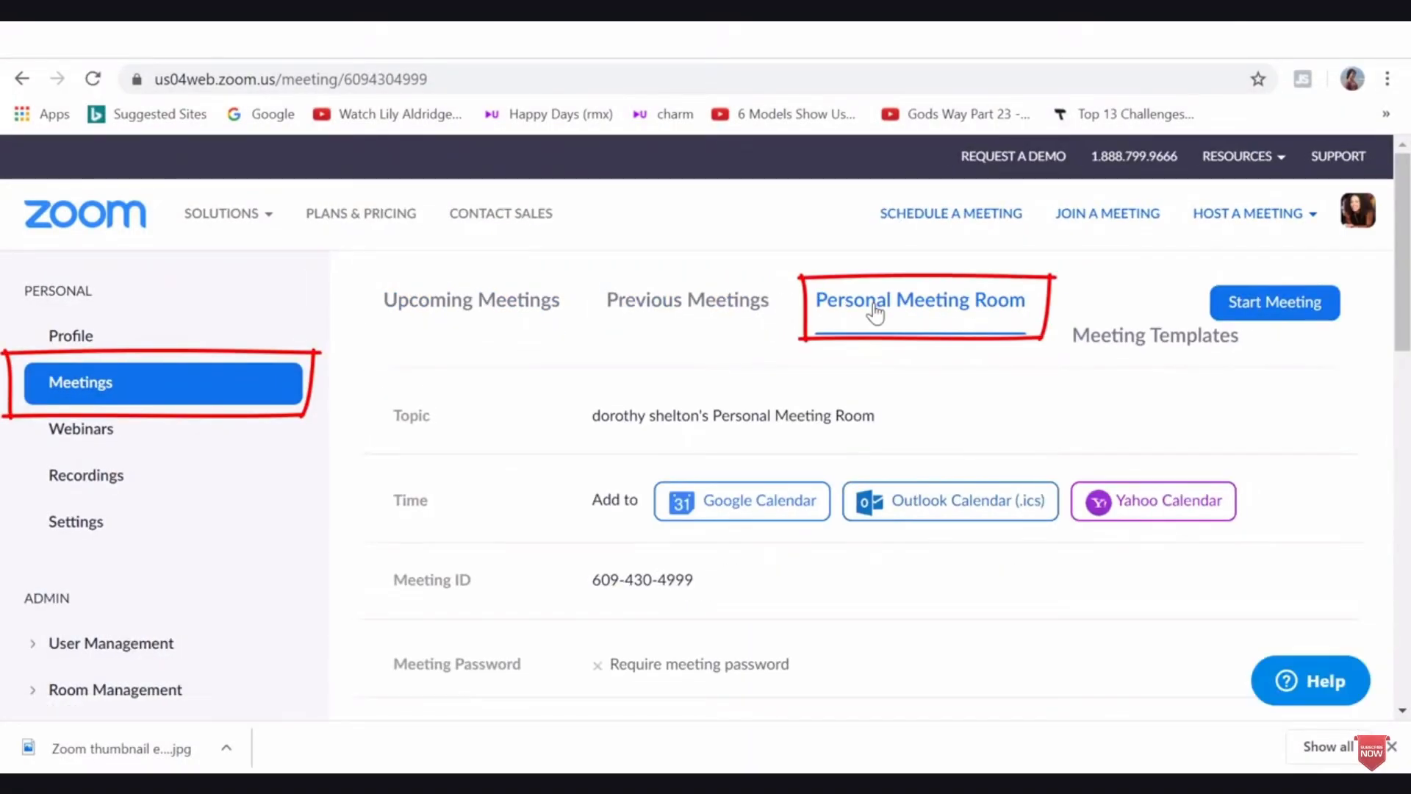
pyautogui.click(471, 300)
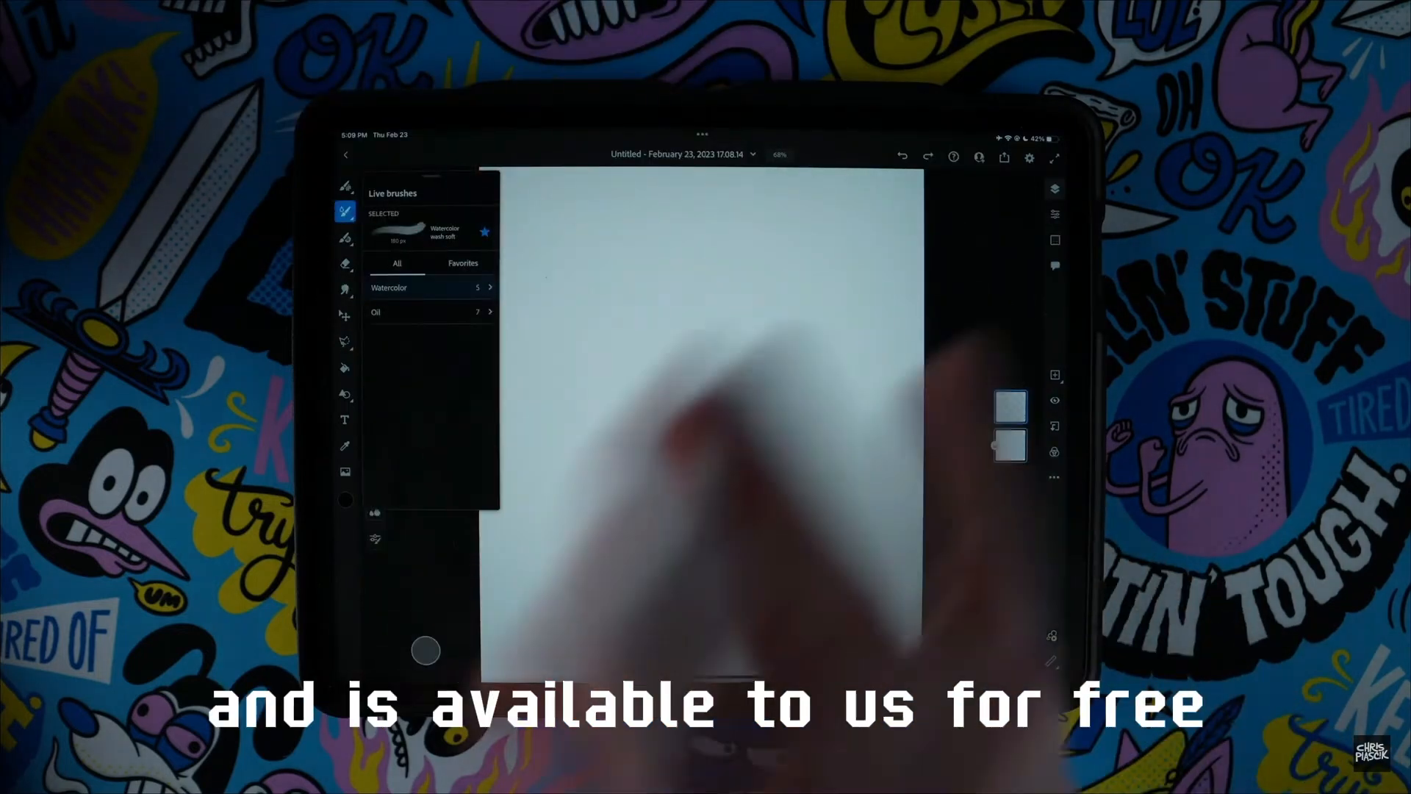
pyautogui.click(390, 289)
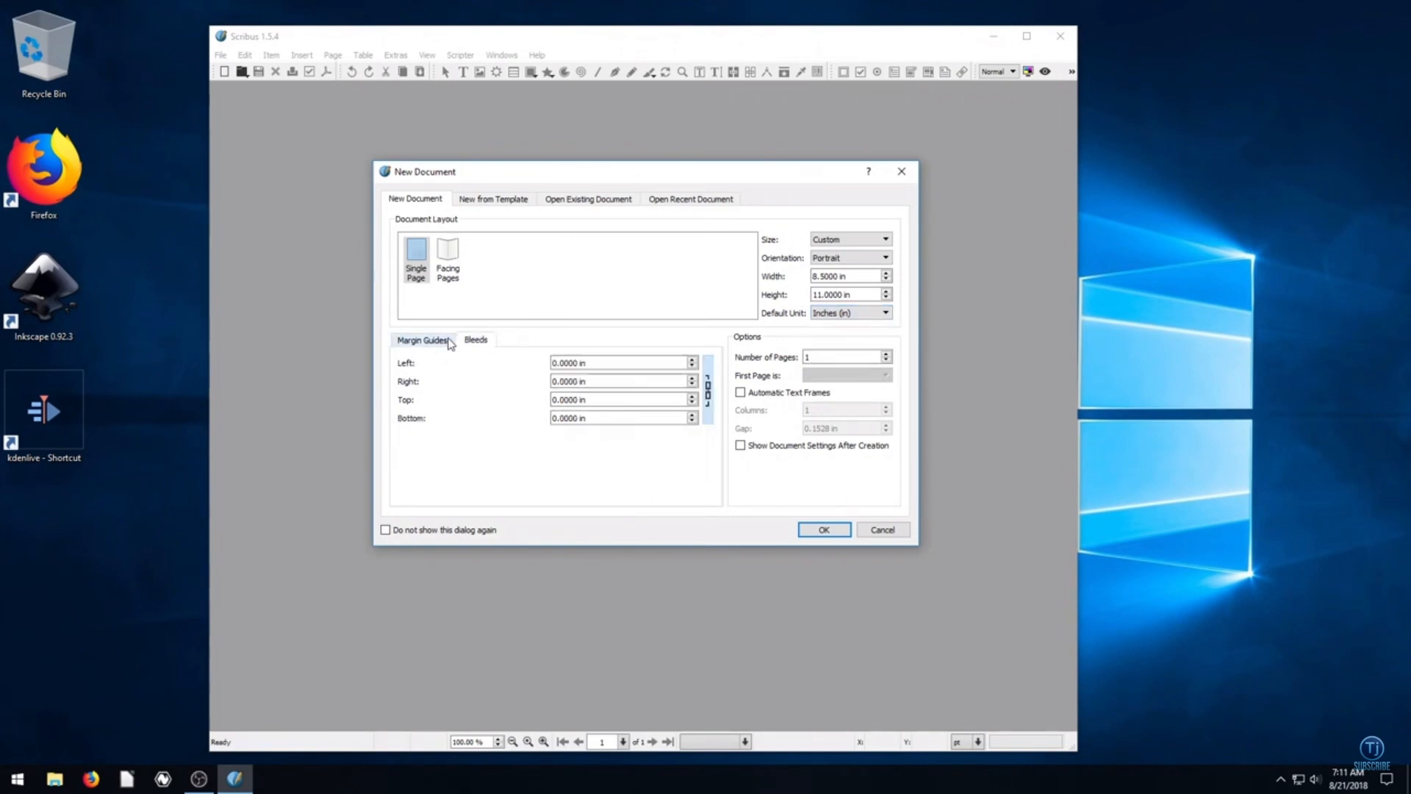
# Create the single-page document and draw a tall text frame on the left with placeholder text
pyautogui.click(824, 529)
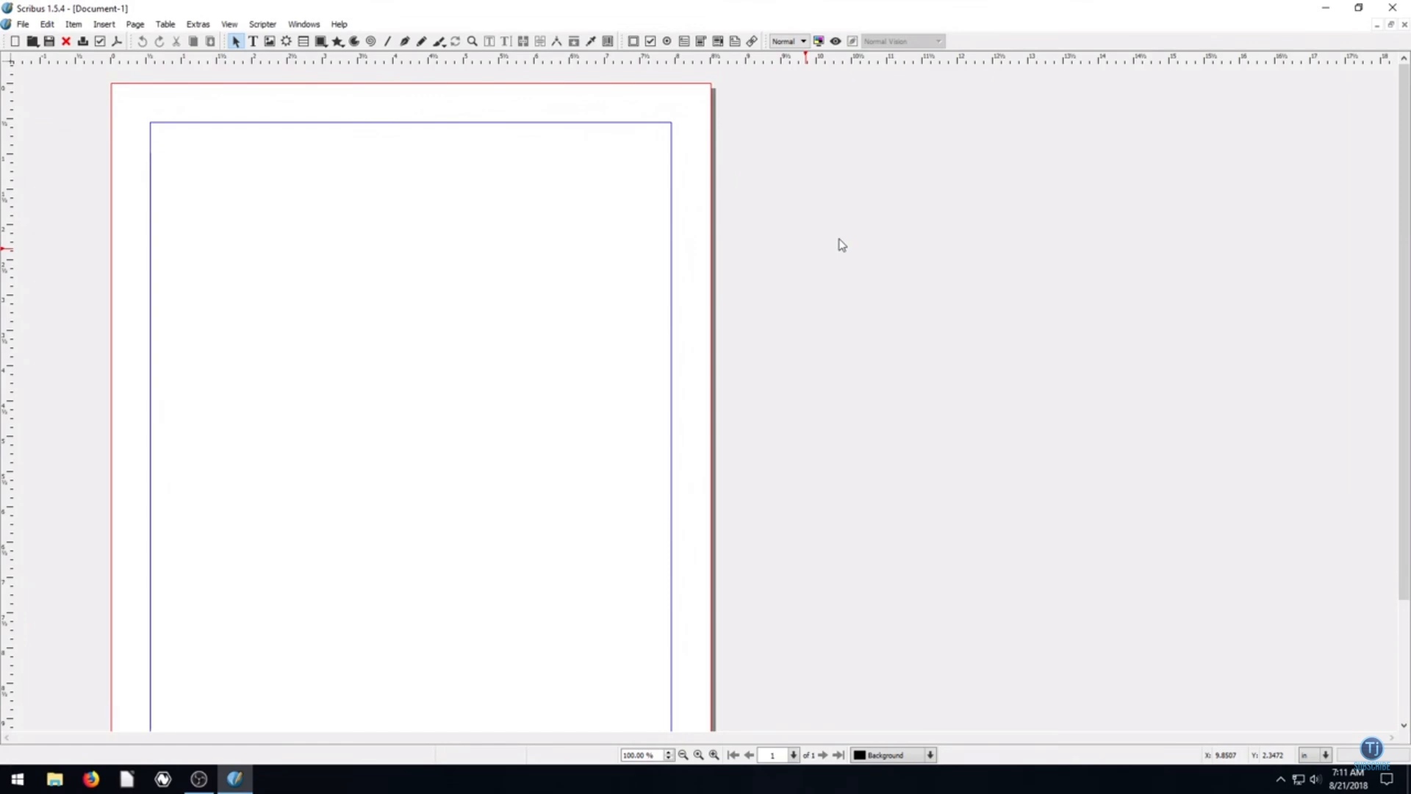
pyautogui.moveTo(970, 292)
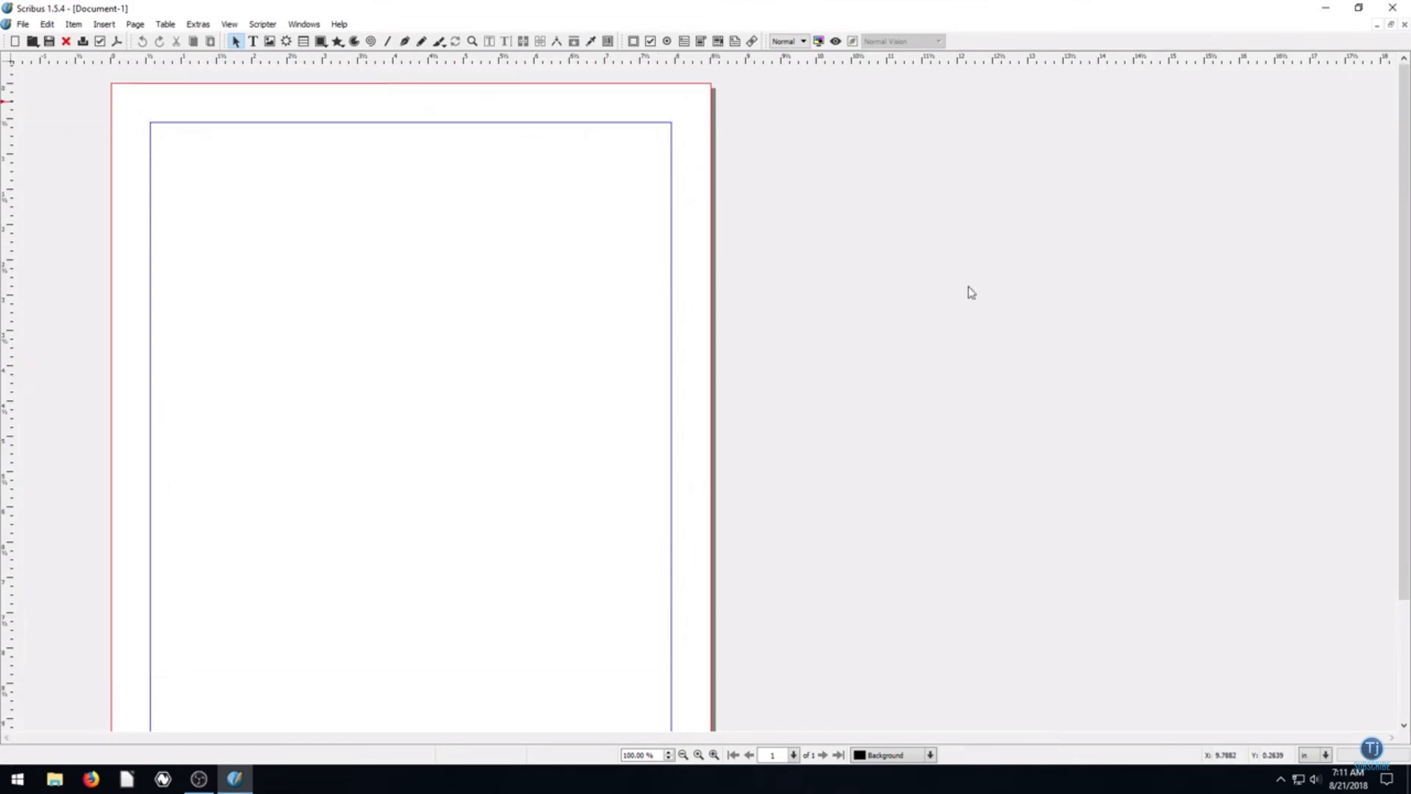
pyautogui.moveTo(253, 41)
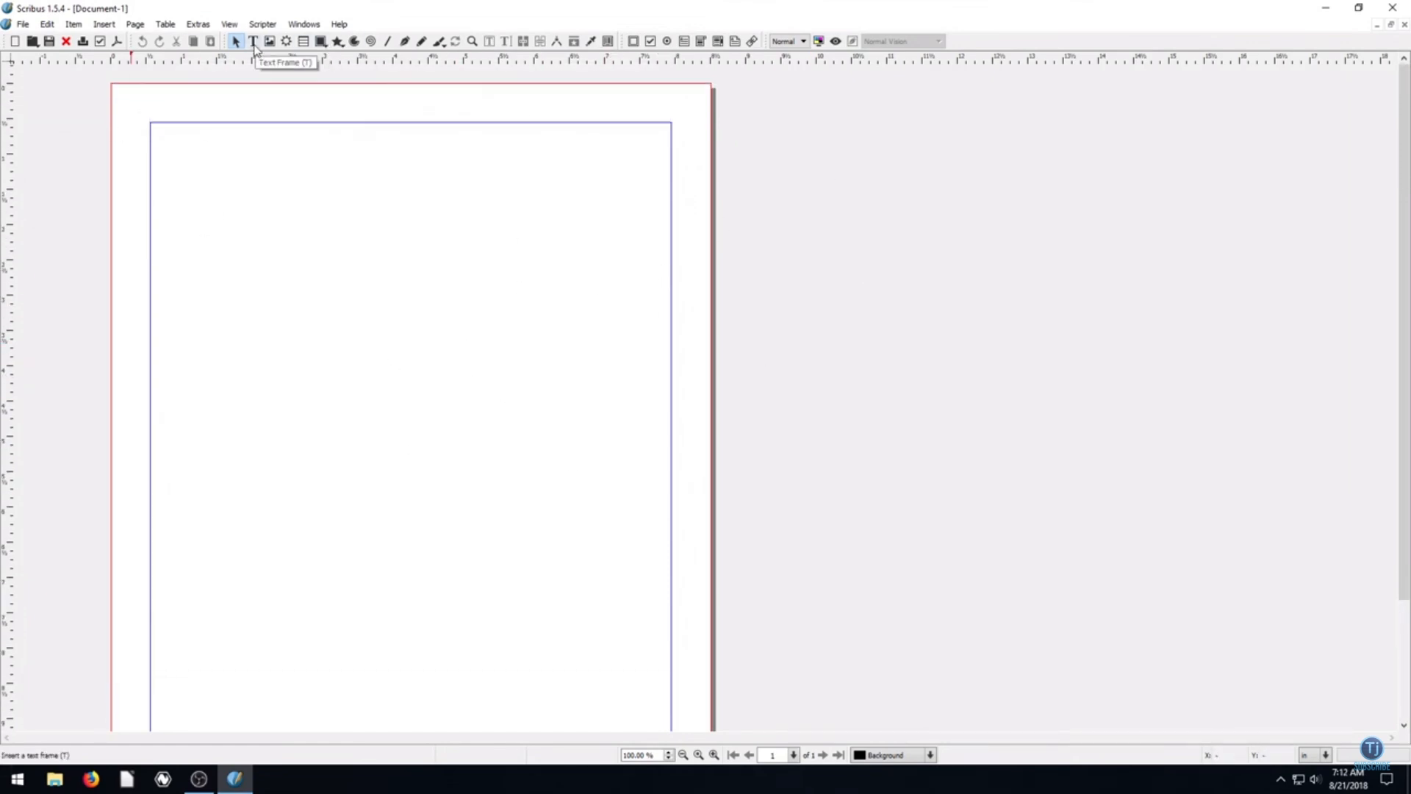
pyautogui.moveTo(151, 123); pyautogui.dragTo(563, 399)
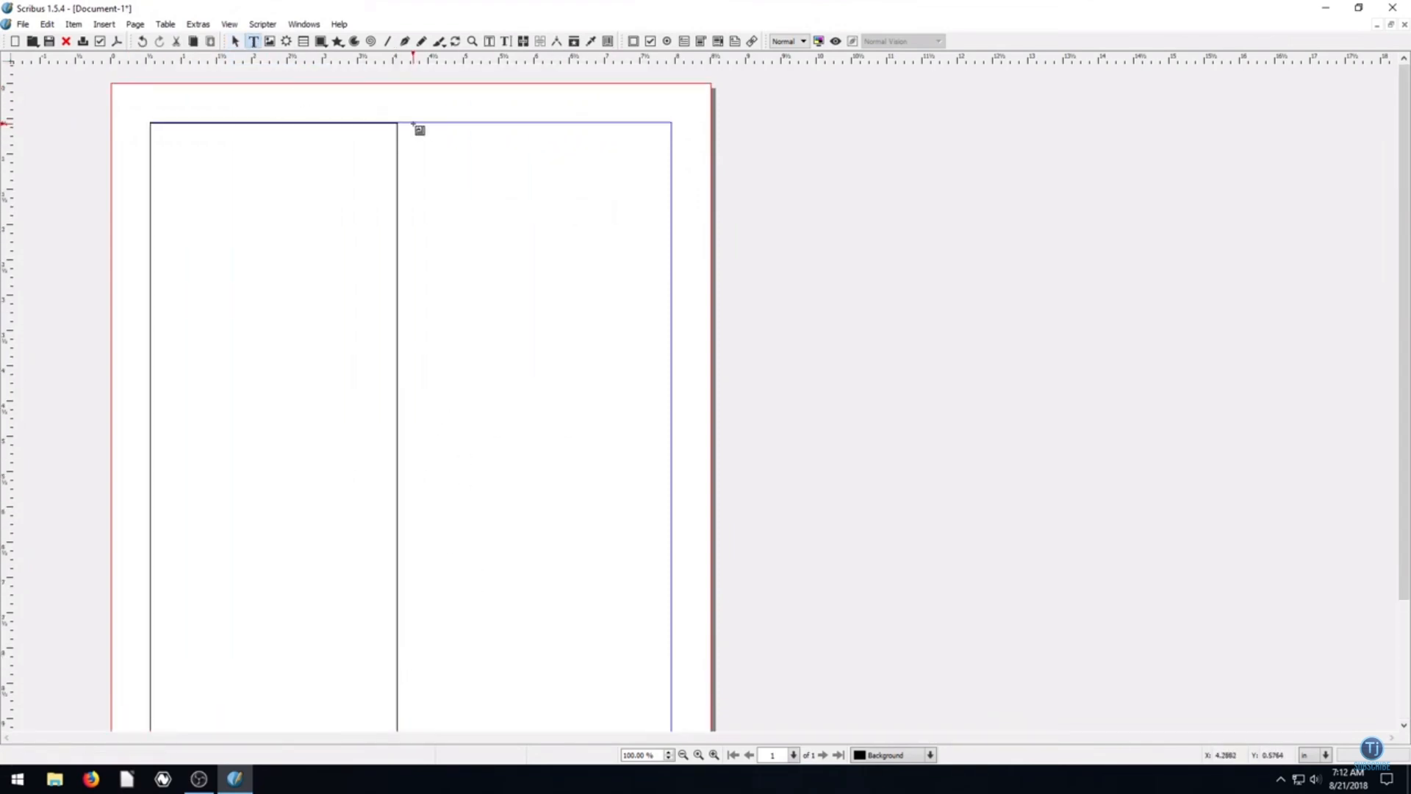
pyautogui.write('fhweuihfuiwehfweui')
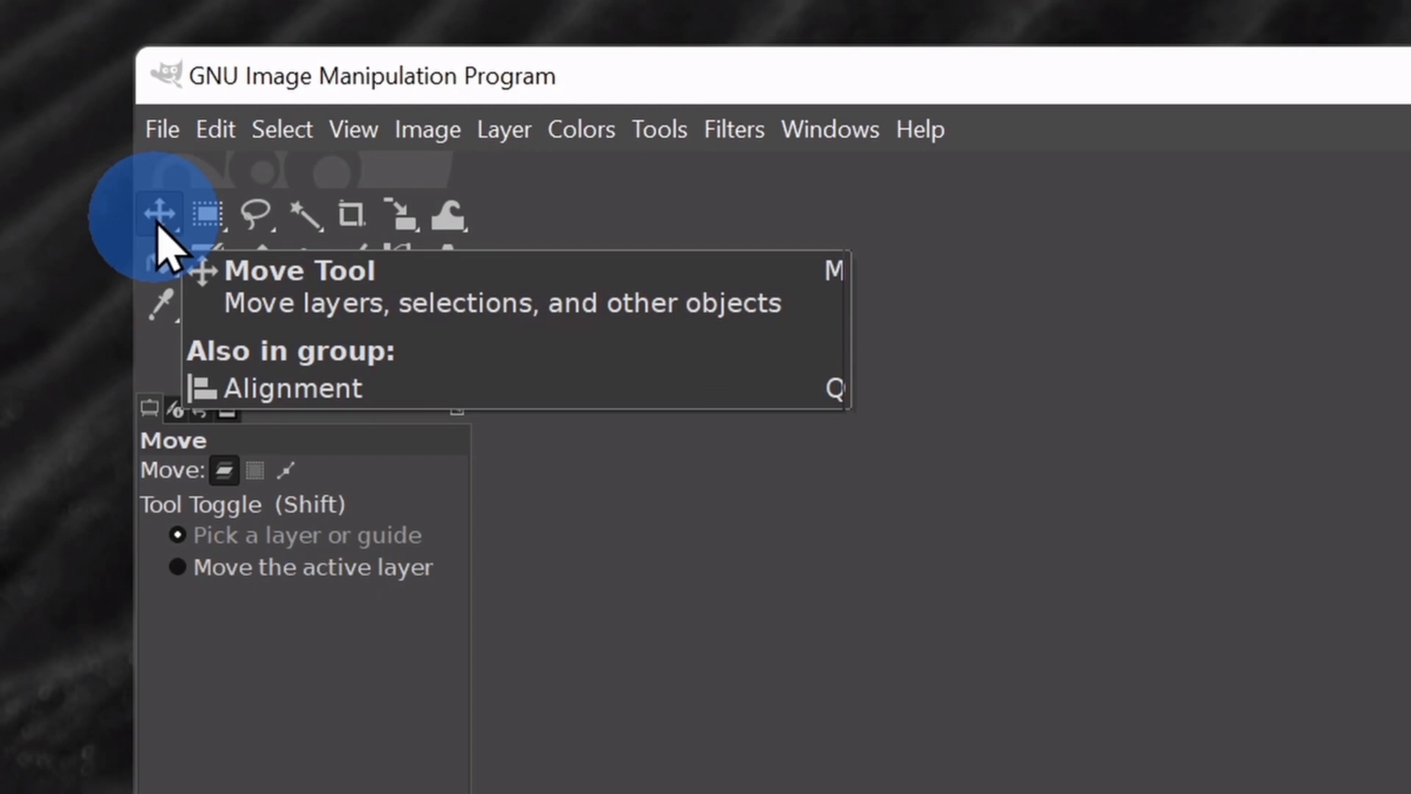
# Hide the Stack of Cookies.jfif layer so the KEVIN COOKIE COMPANY logo shows
pyautogui.click(208, 214)
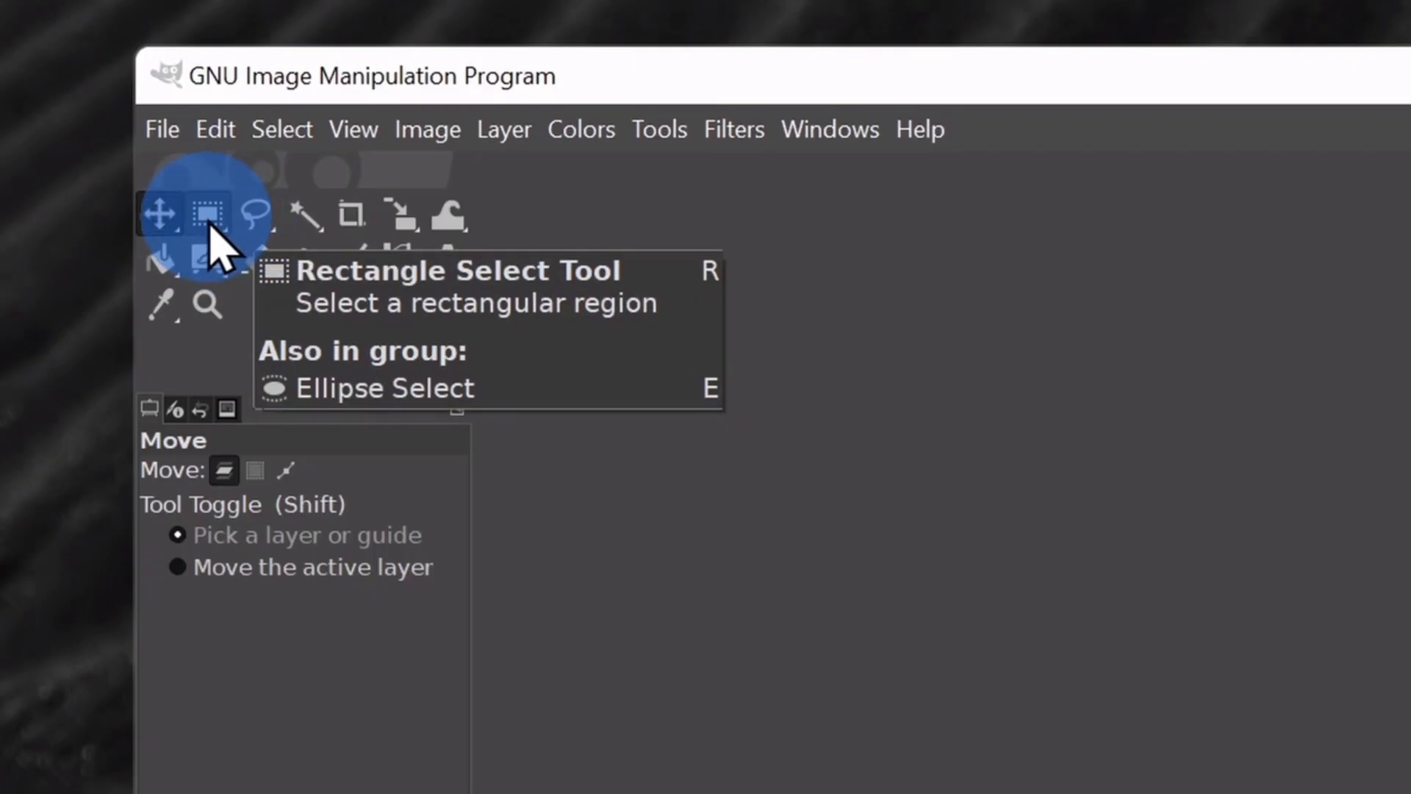
pyautogui.click(206, 213)
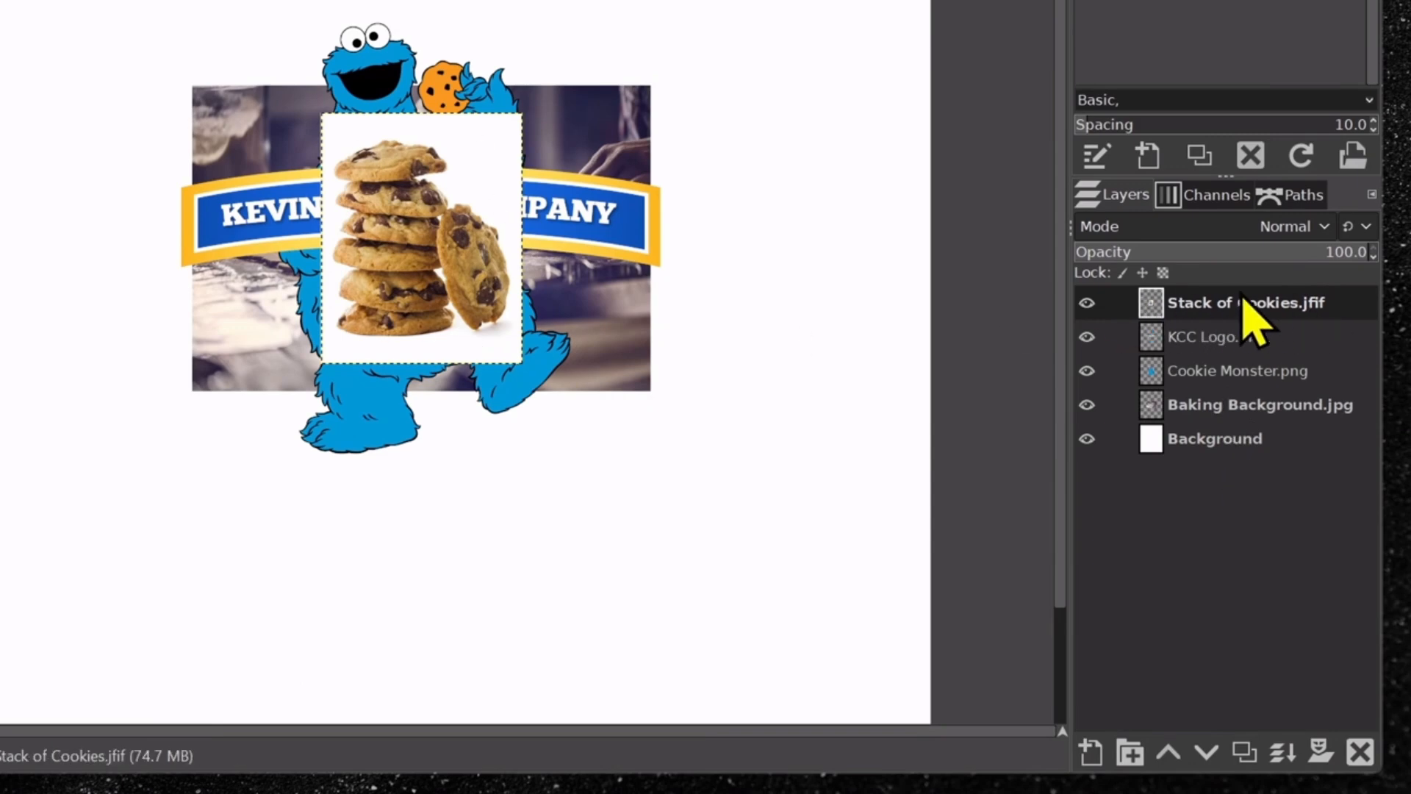
pyautogui.moveTo(1173, 453)
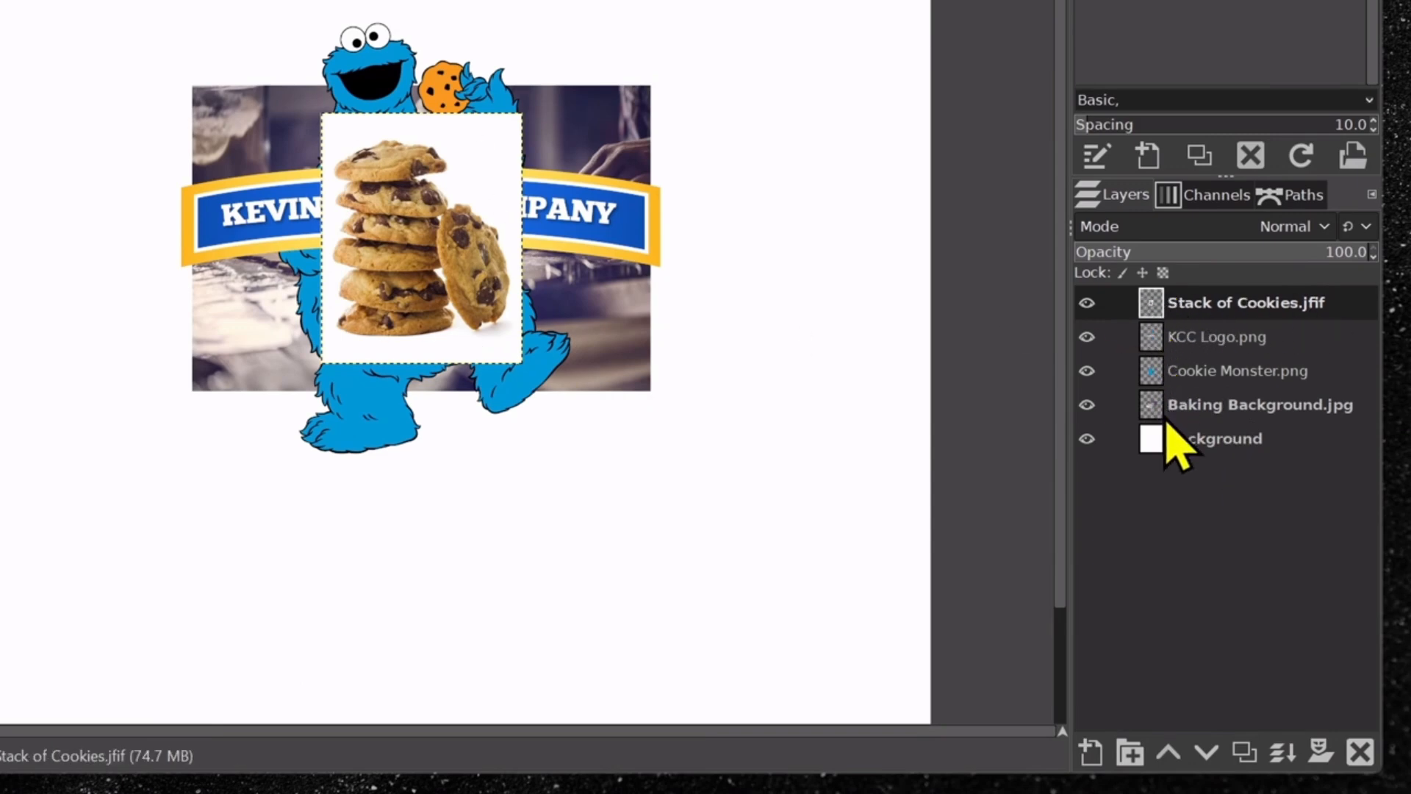
pyautogui.click(1087, 303)
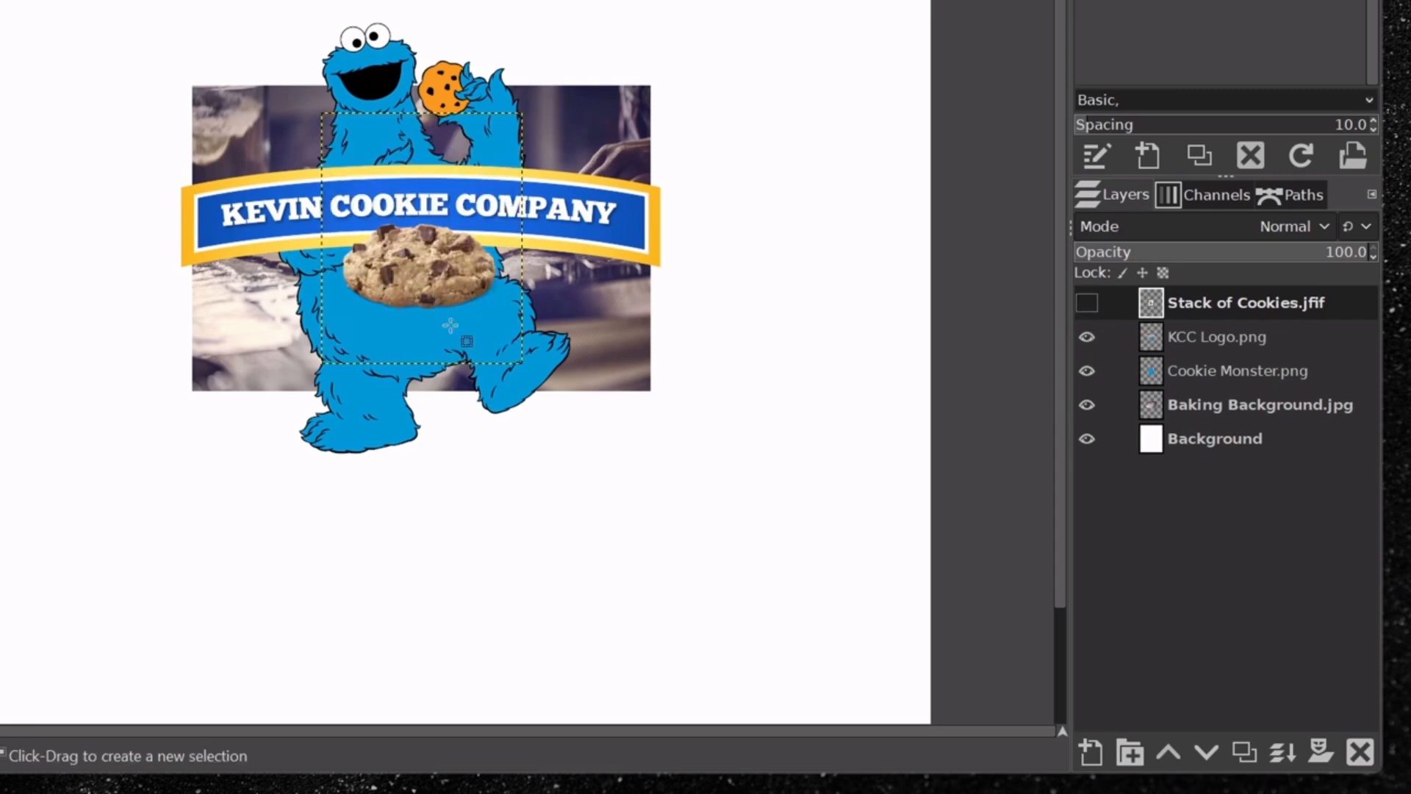
pyautogui.click(1088, 336)
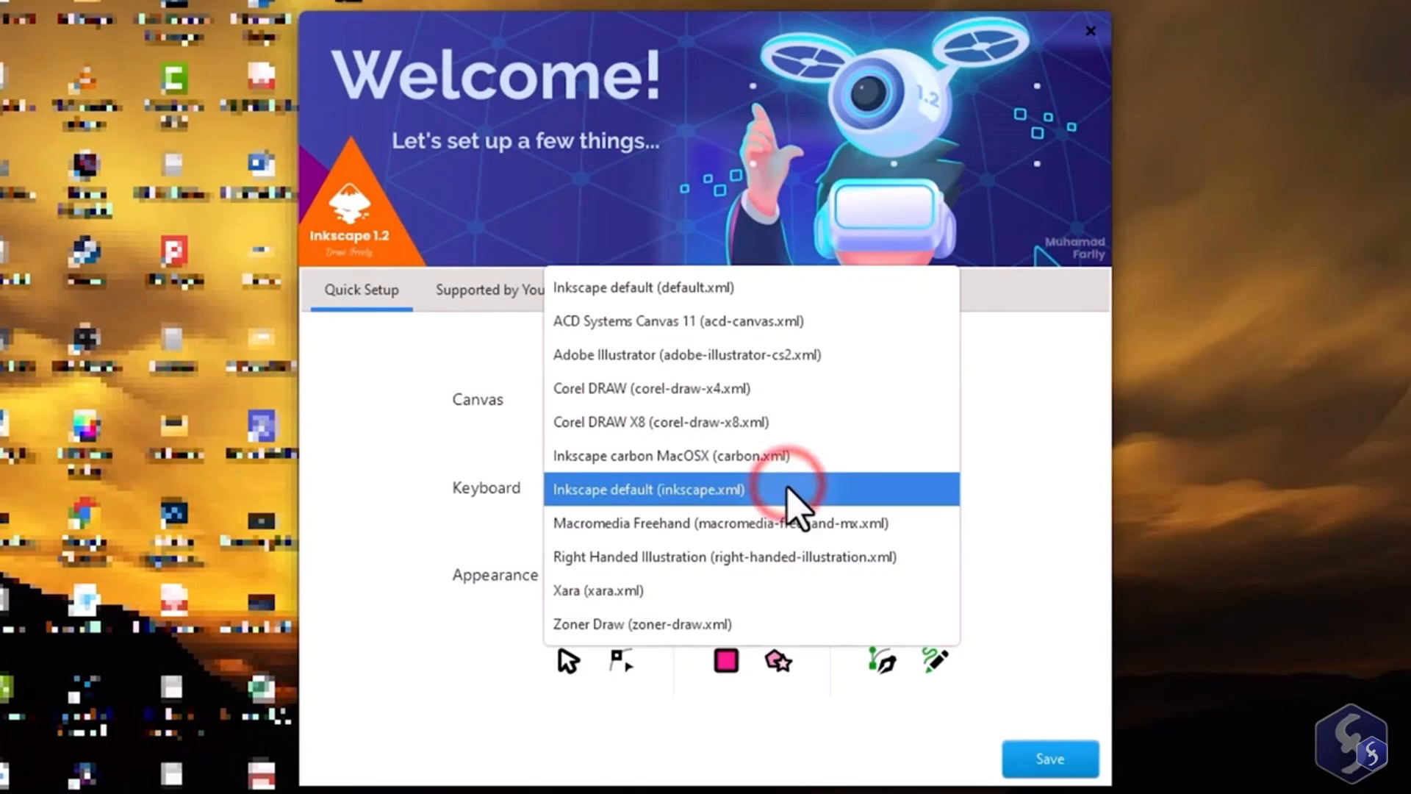
# Keep the default keyboard scheme, switch to the dark theme, and browse Print document presets
pyautogui.click(646, 490)
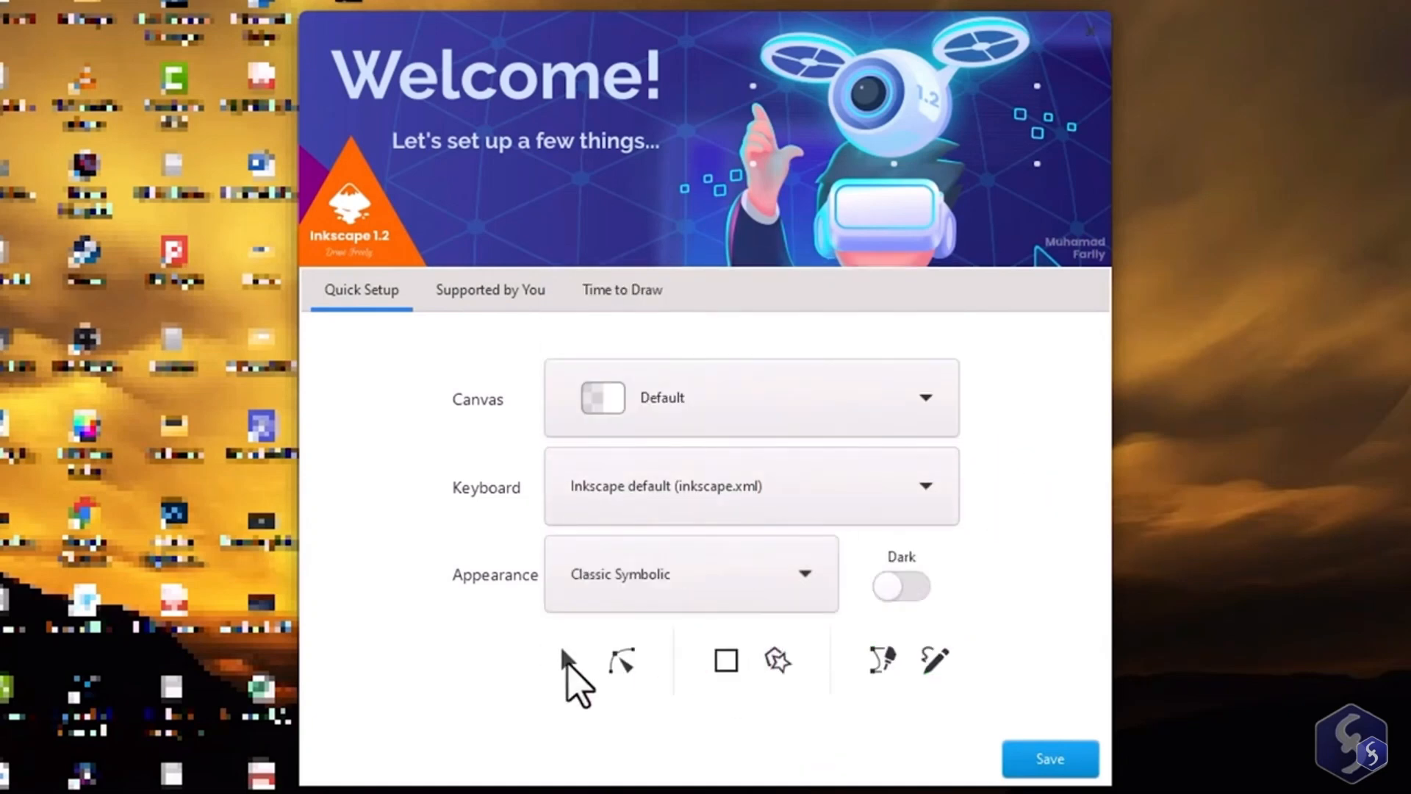
pyautogui.click(902, 587)
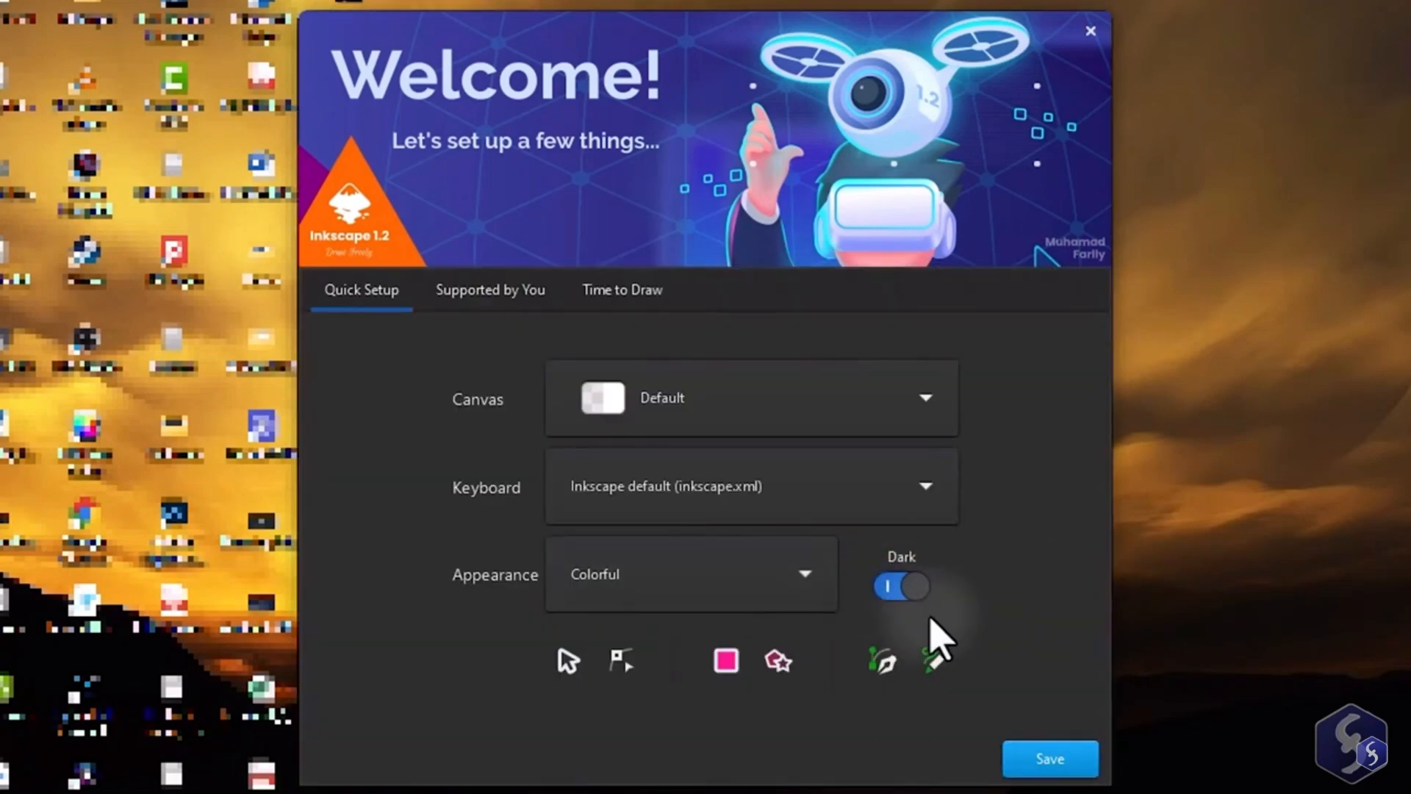
pyautogui.click(624, 289)
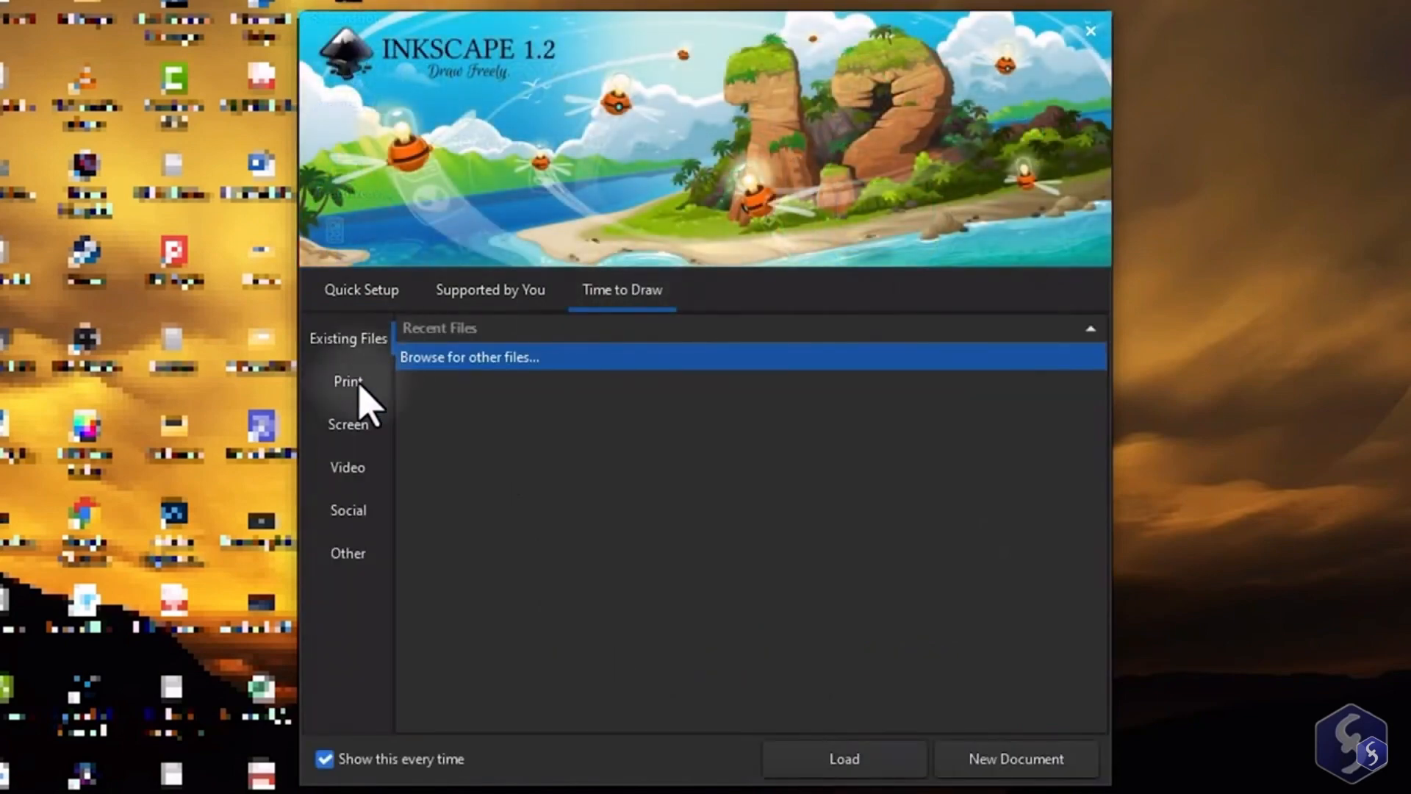
pyautogui.click(347, 382)
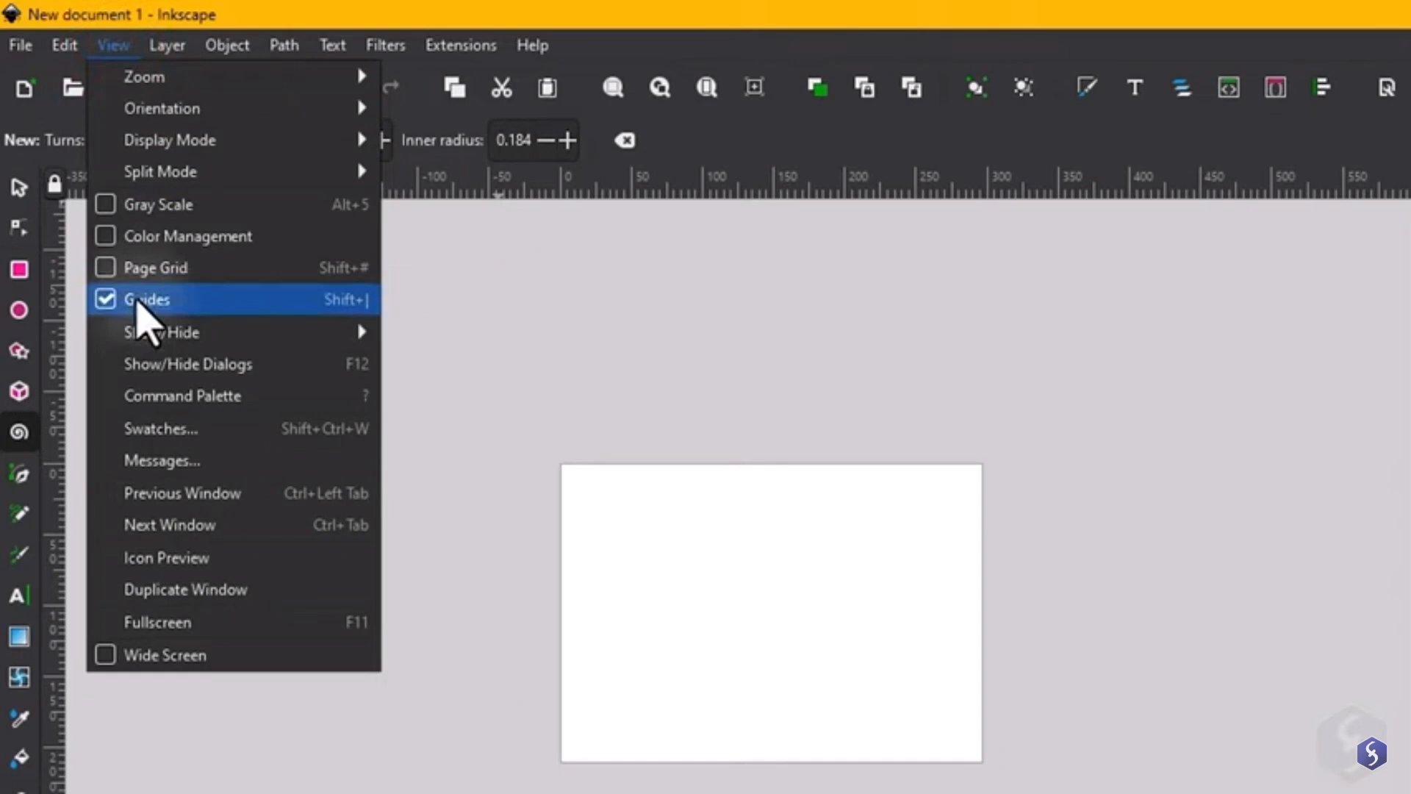
# Turn on guides and open Document Properties with the page Width field ready to edit
pyautogui.click(147, 300)
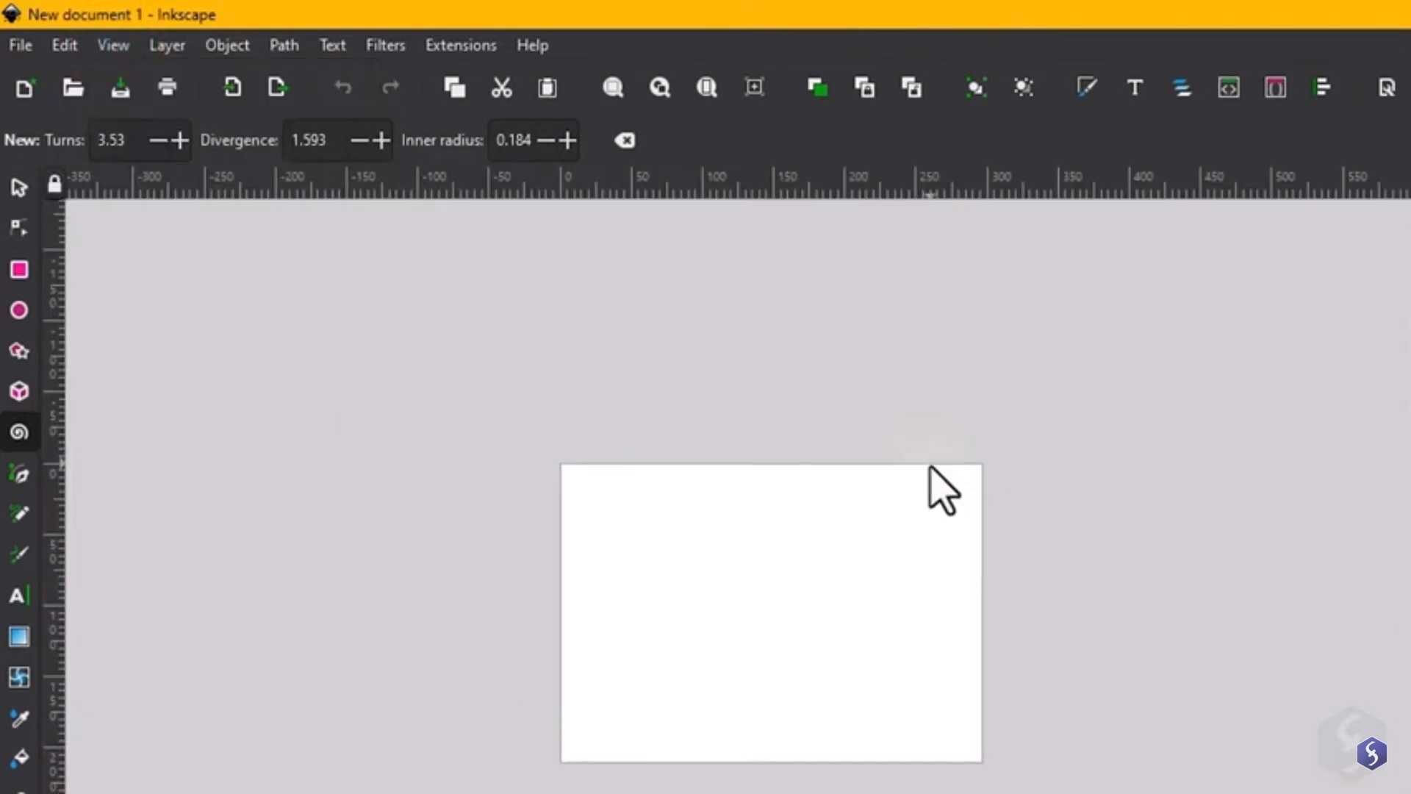
pyautogui.click(21, 45)
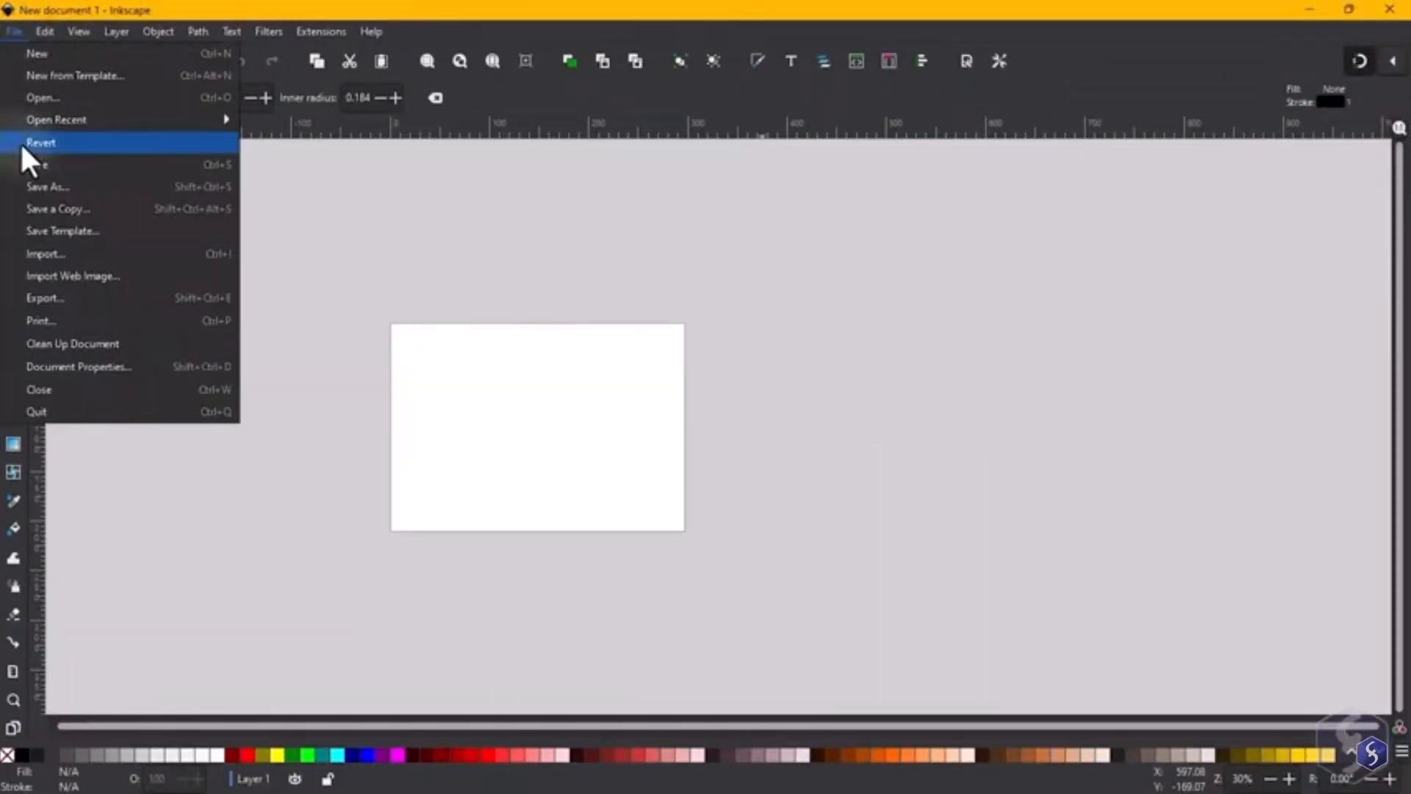
pyautogui.click(79, 368)
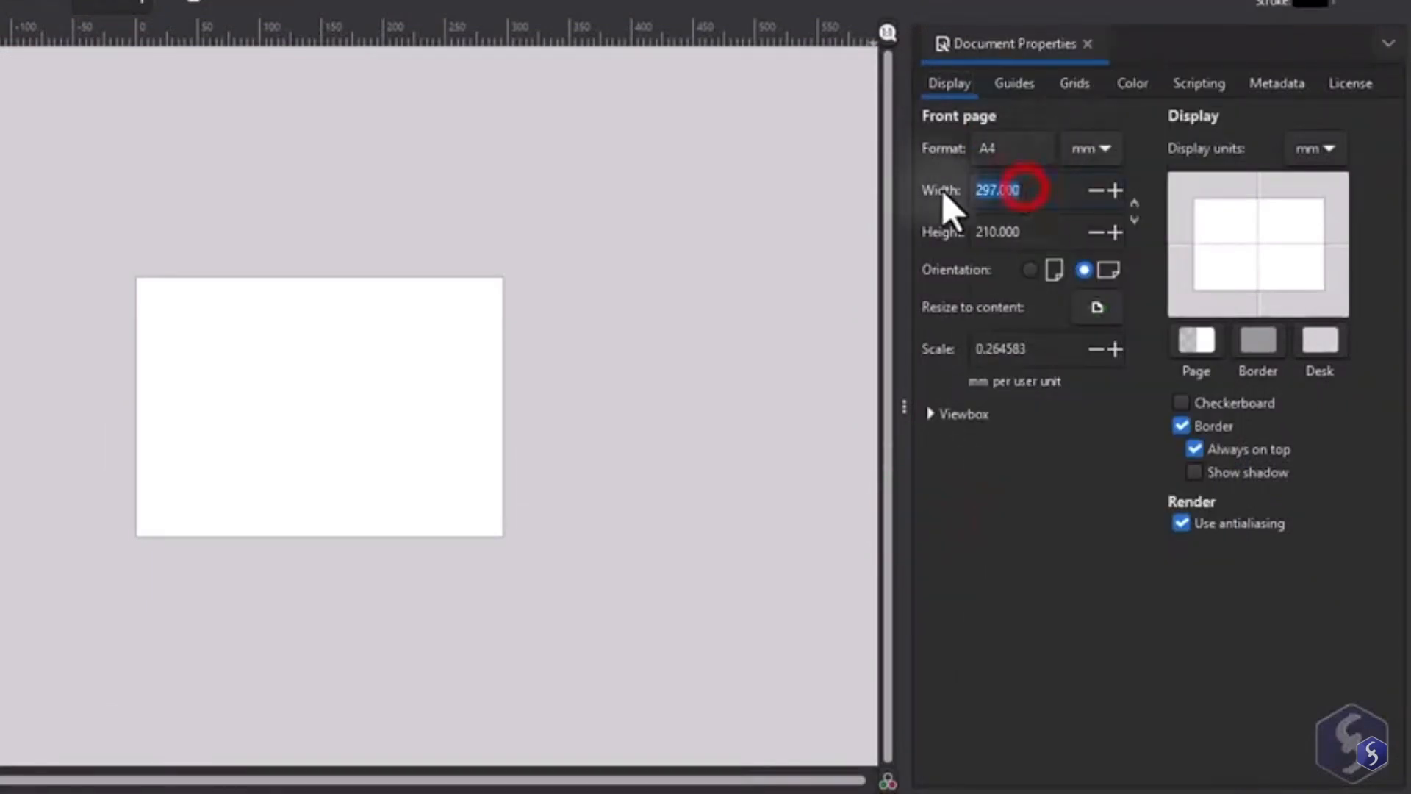
pyautogui.click(1195, 341)
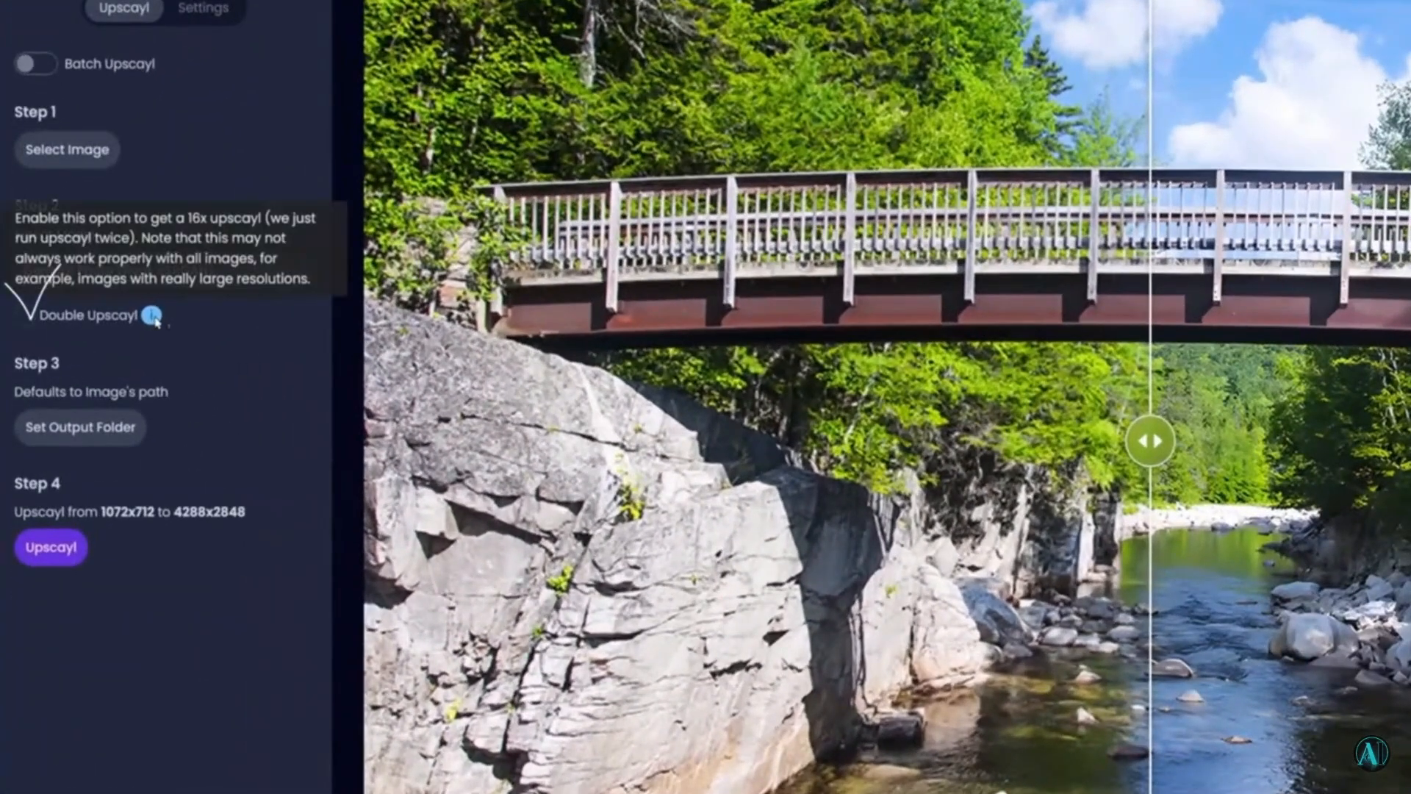
# Start upscaling the bridge photo from 1072x712 to 4288x2848
pyautogui.click(203, 8)
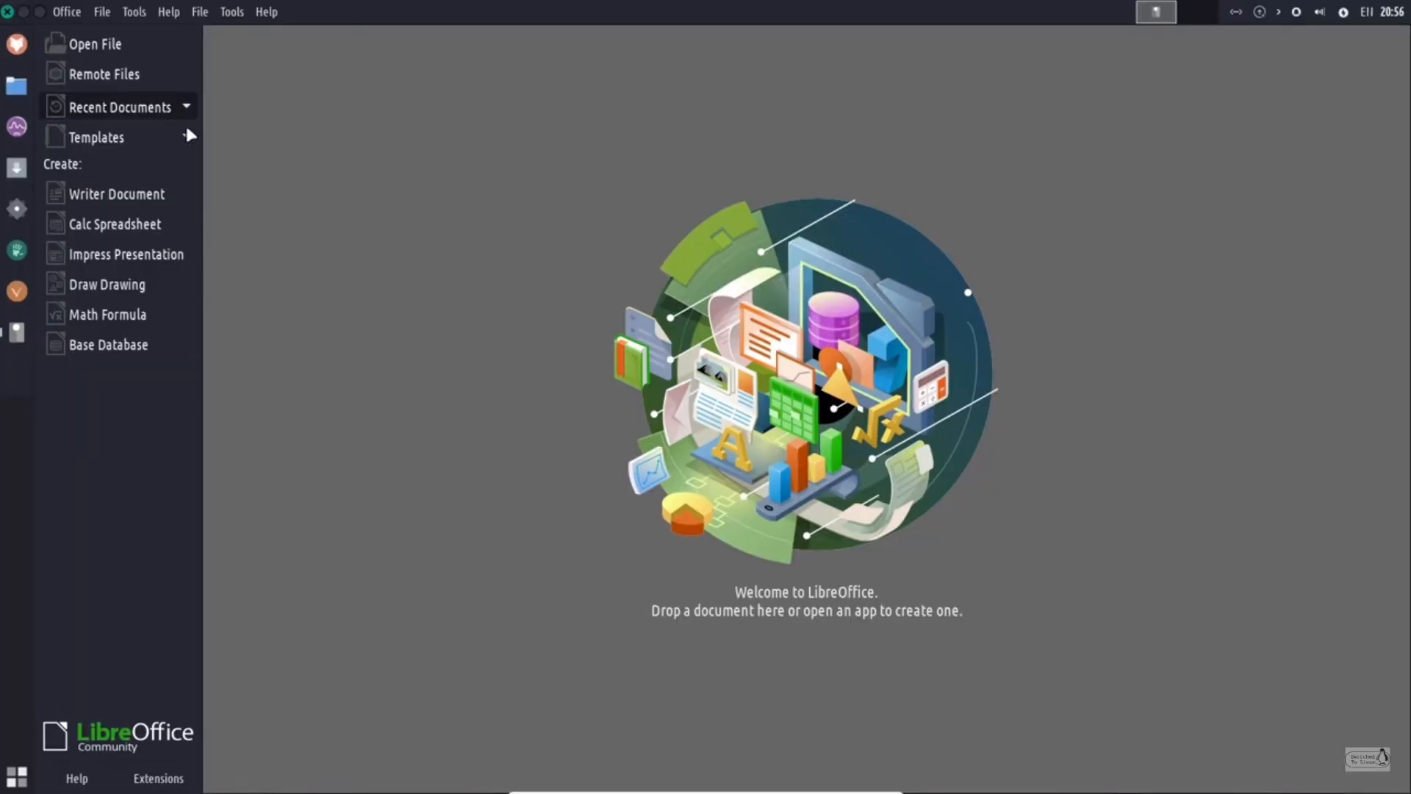
pyautogui.moveTo(125, 264)
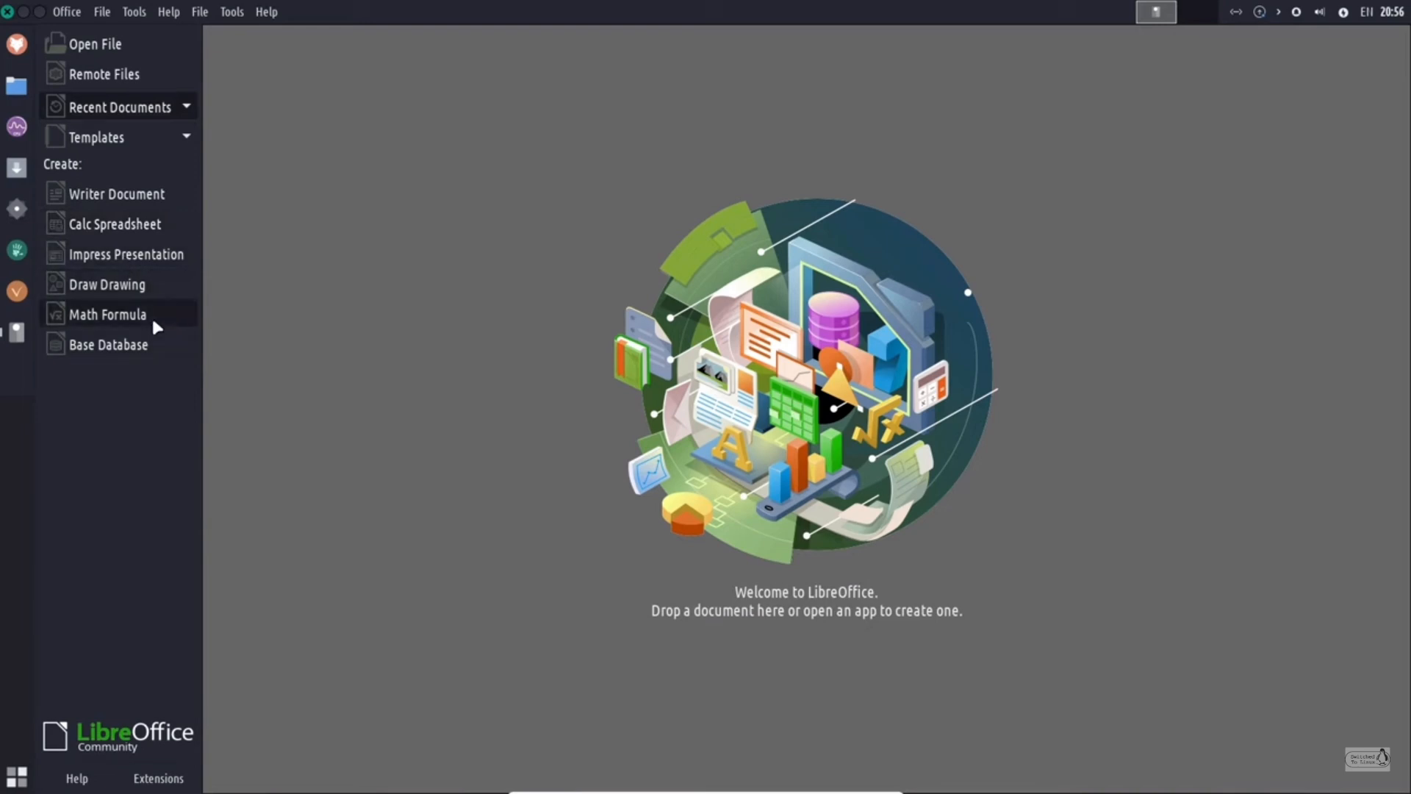
pyautogui.moveTo(149, 354)
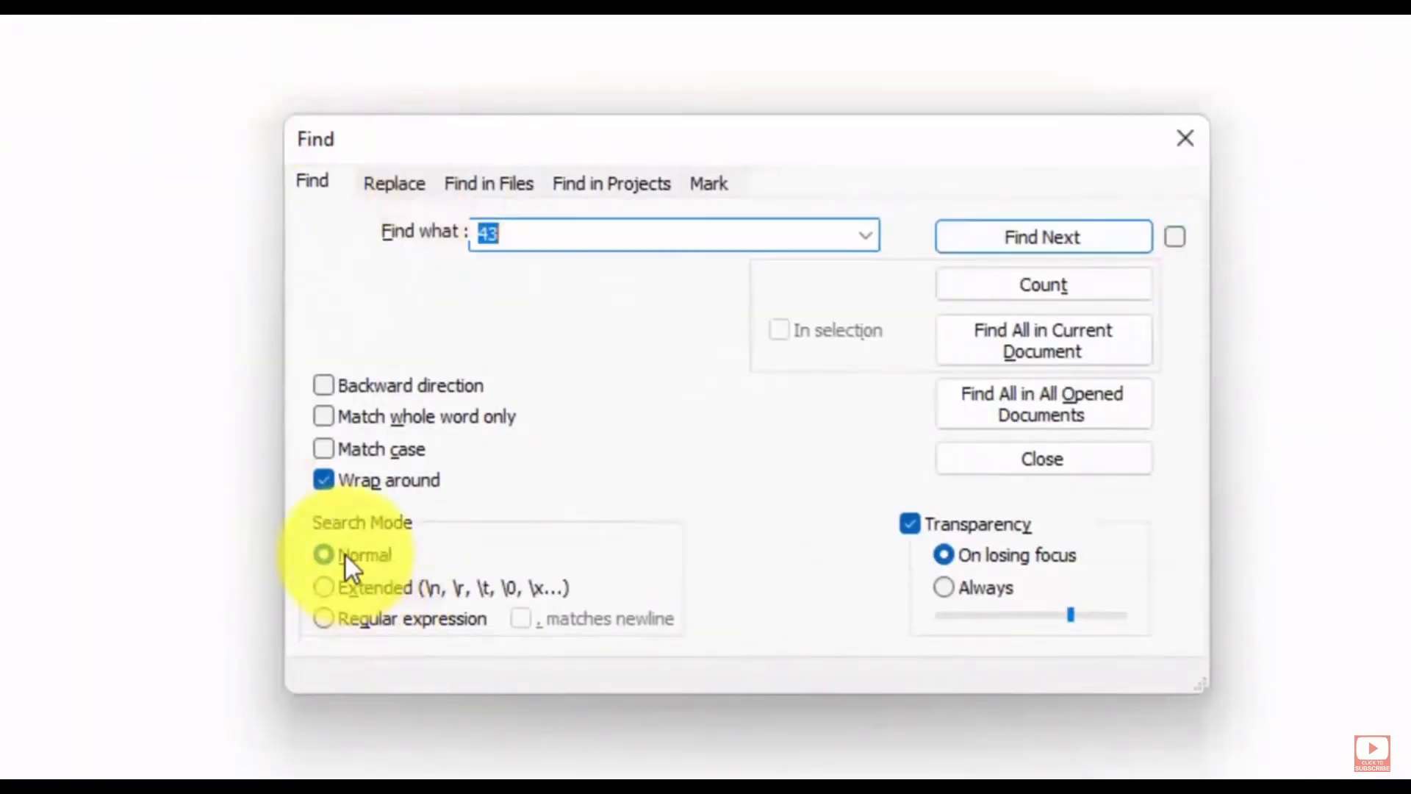
# In Extended mode, replace every \t with \r\n so each number sits on its own line
pyautogui.click(323, 588)
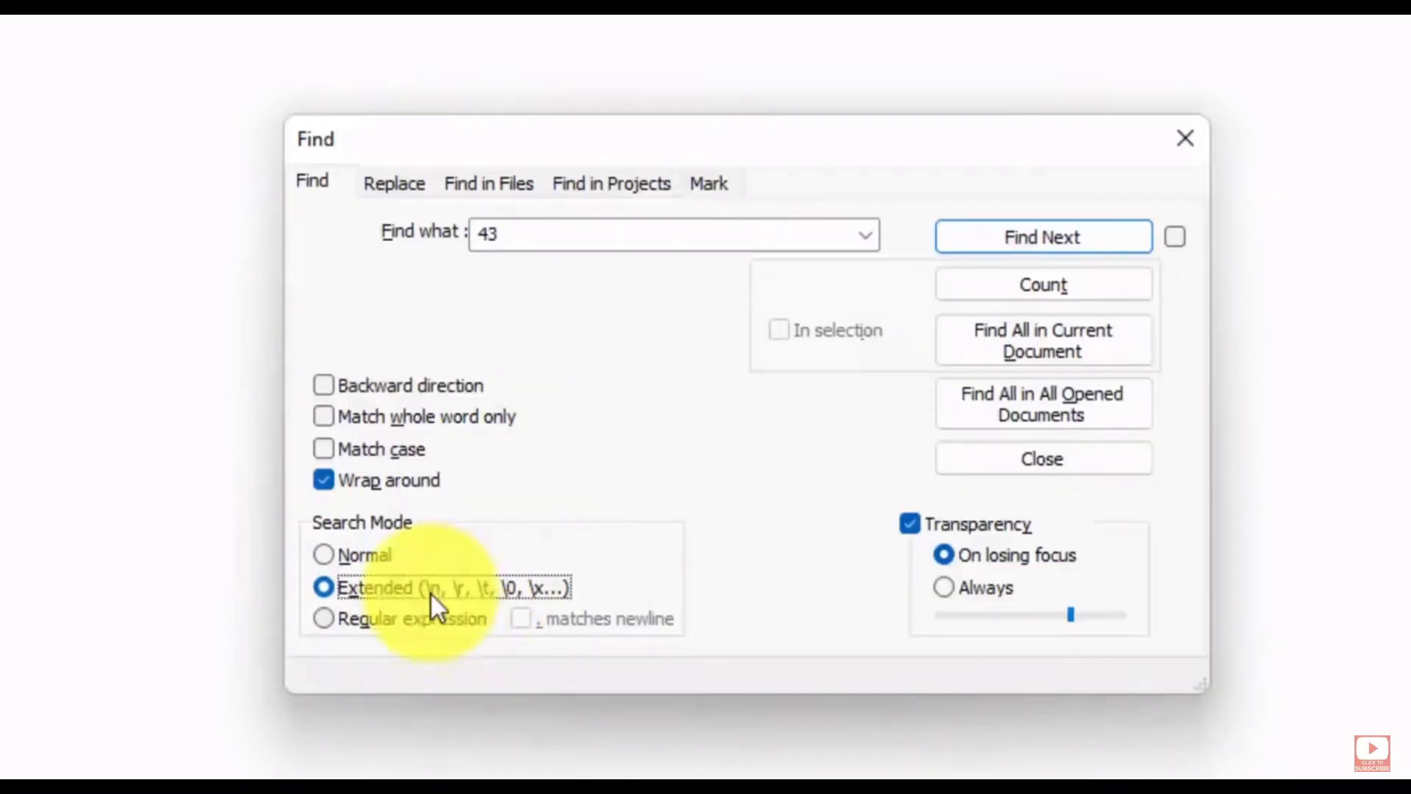
pyautogui.click(394, 182)
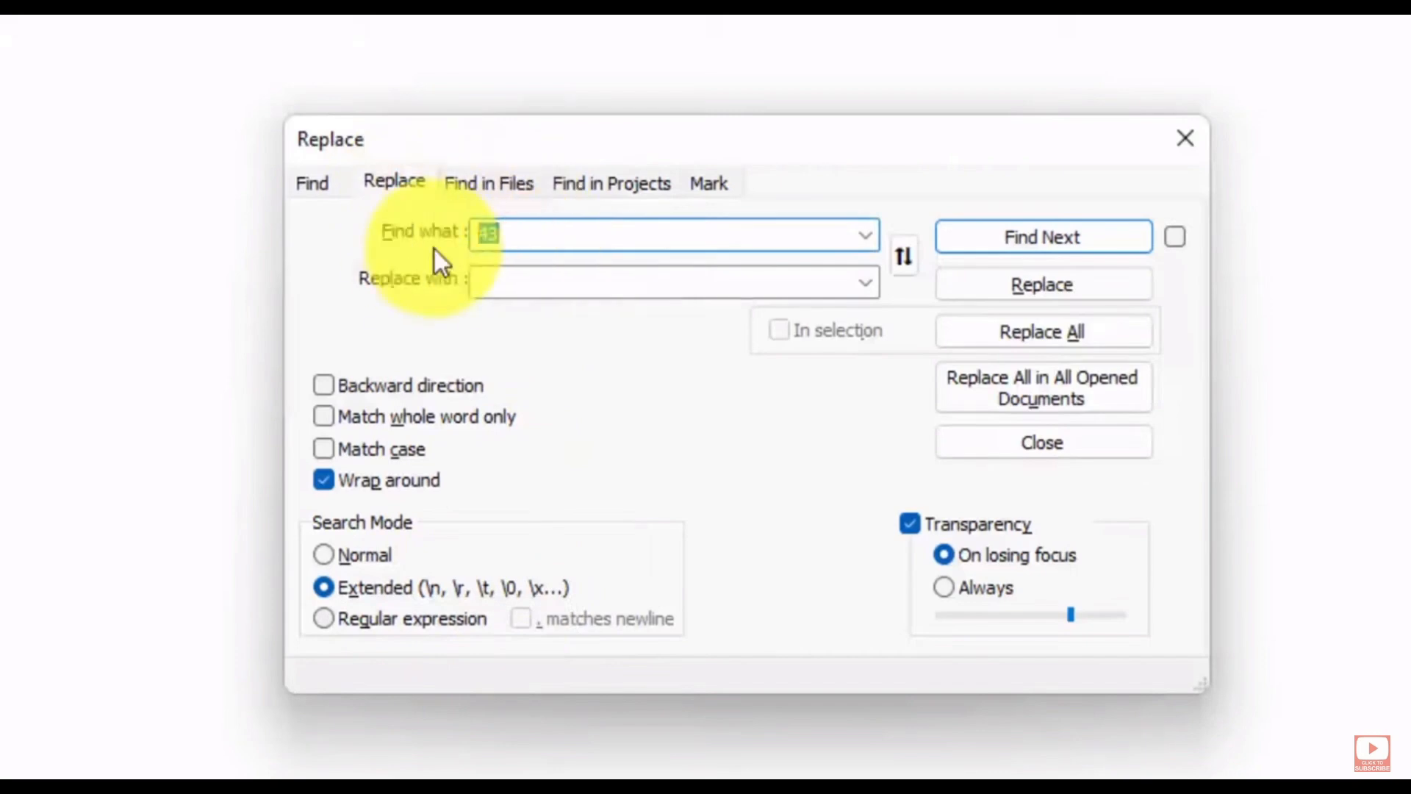
pyautogui.write('\\t')
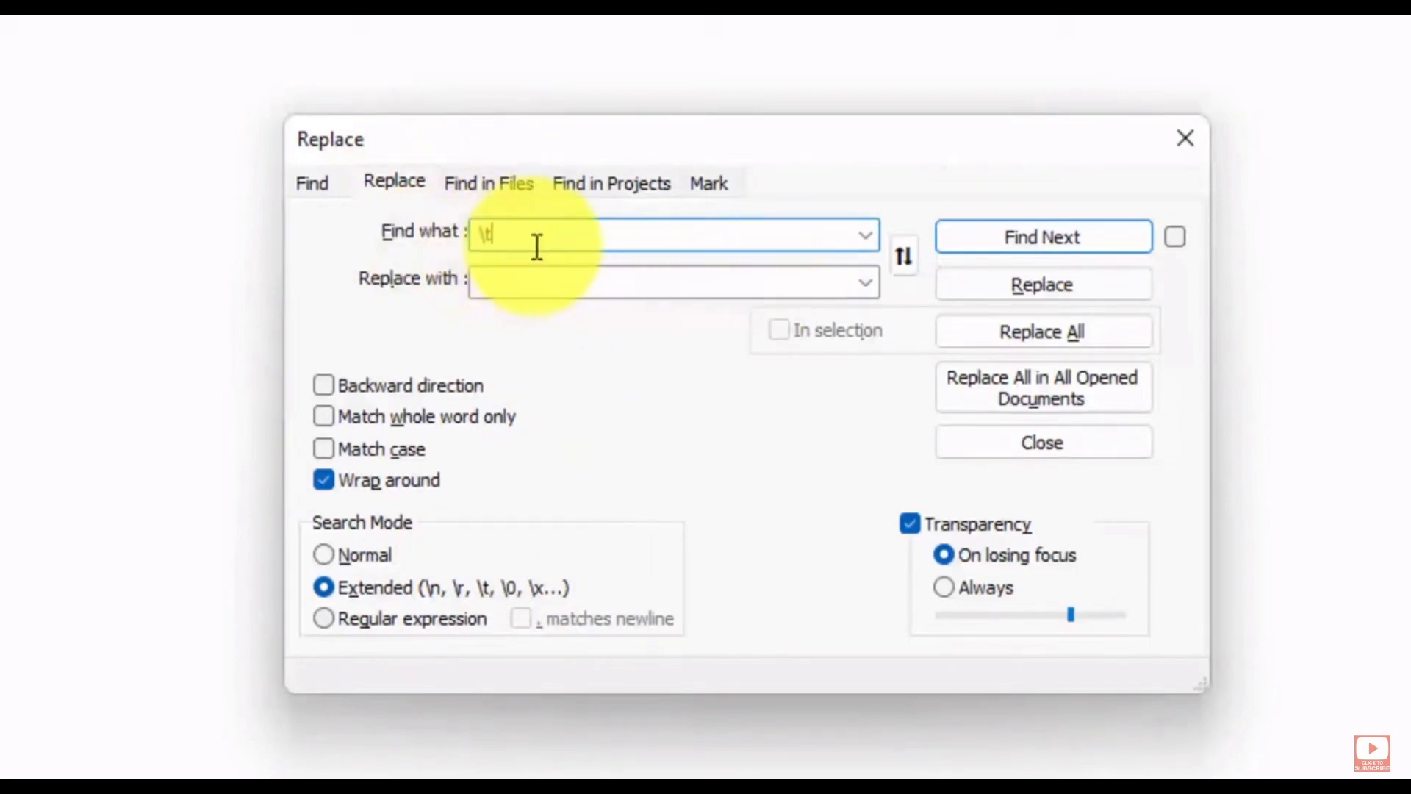
pyautogui.write('\\r\\n')
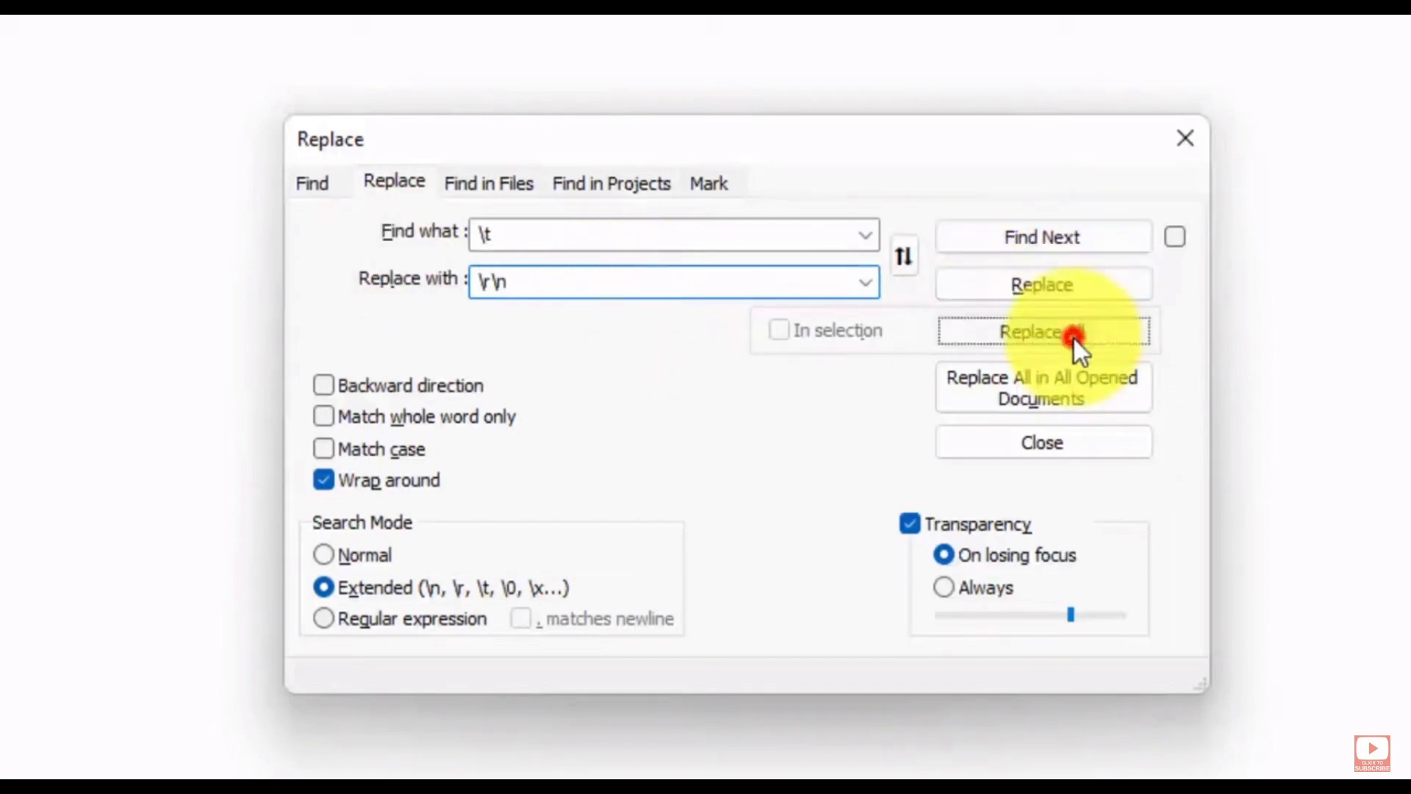
pyautogui.click(1043, 332)
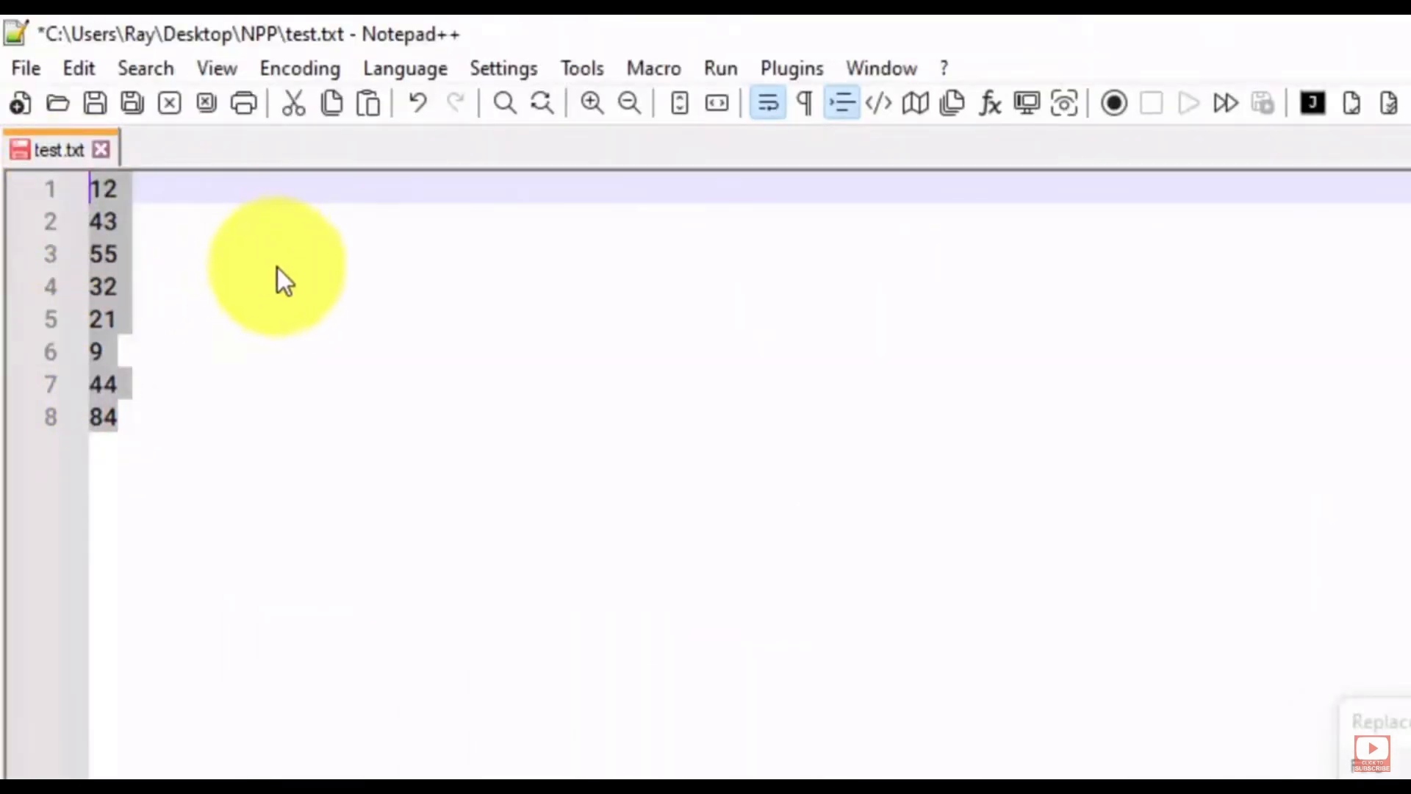
pyautogui.moveTo(326, 294)
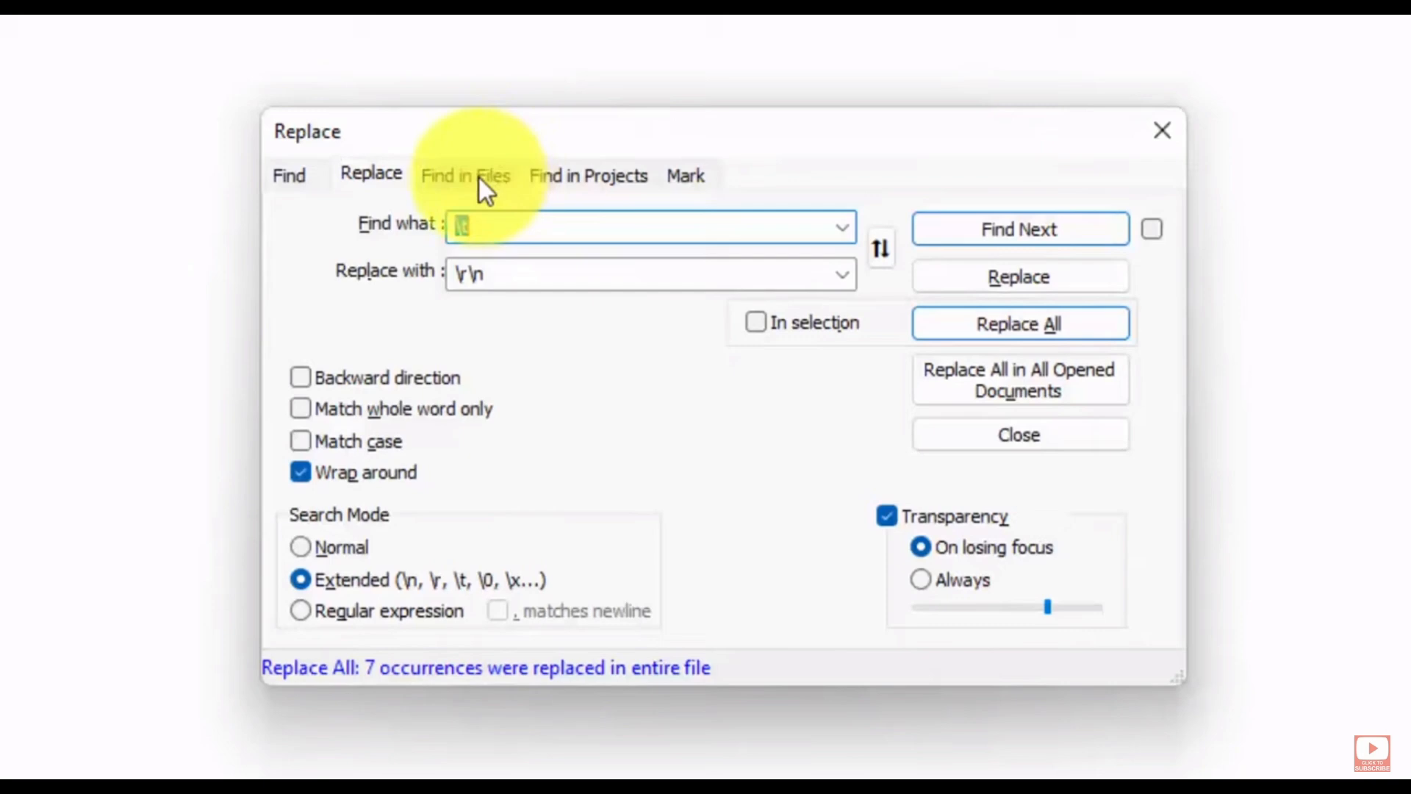
pyautogui.click(465, 176)
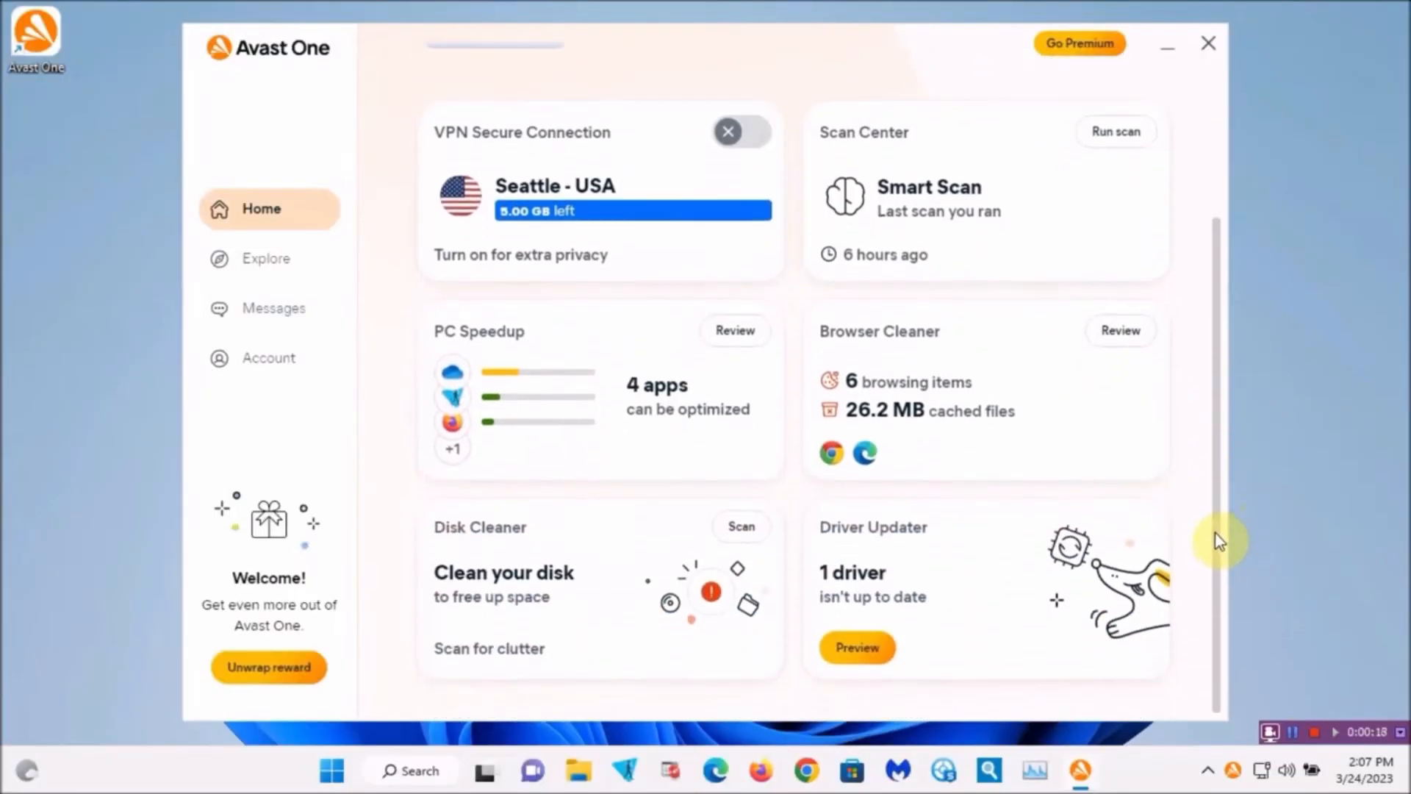
# From Explore, view the Web Shield, Firewall, Quarantine and Sensitive Data Shield overviews
pyautogui.click(265, 259)
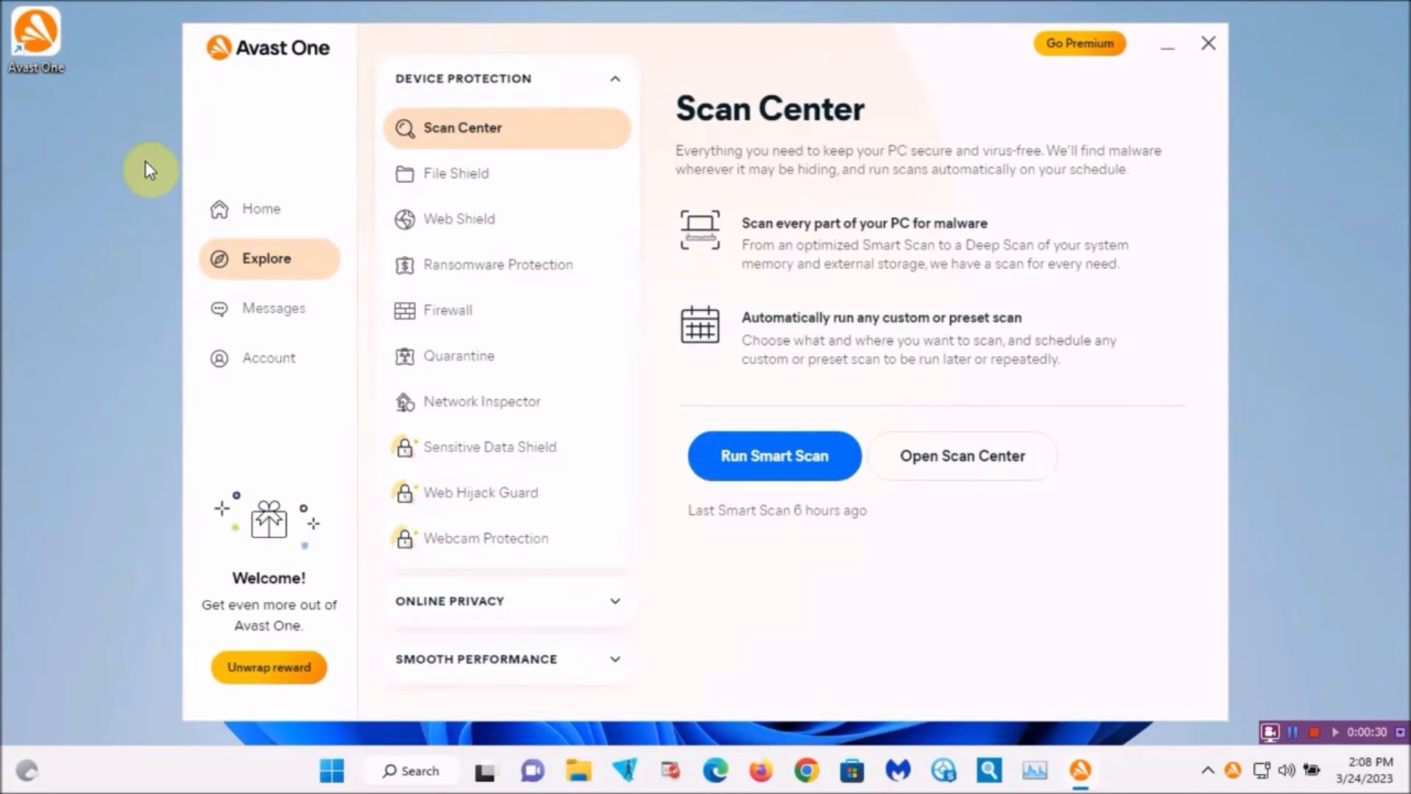
pyautogui.click(459, 219)
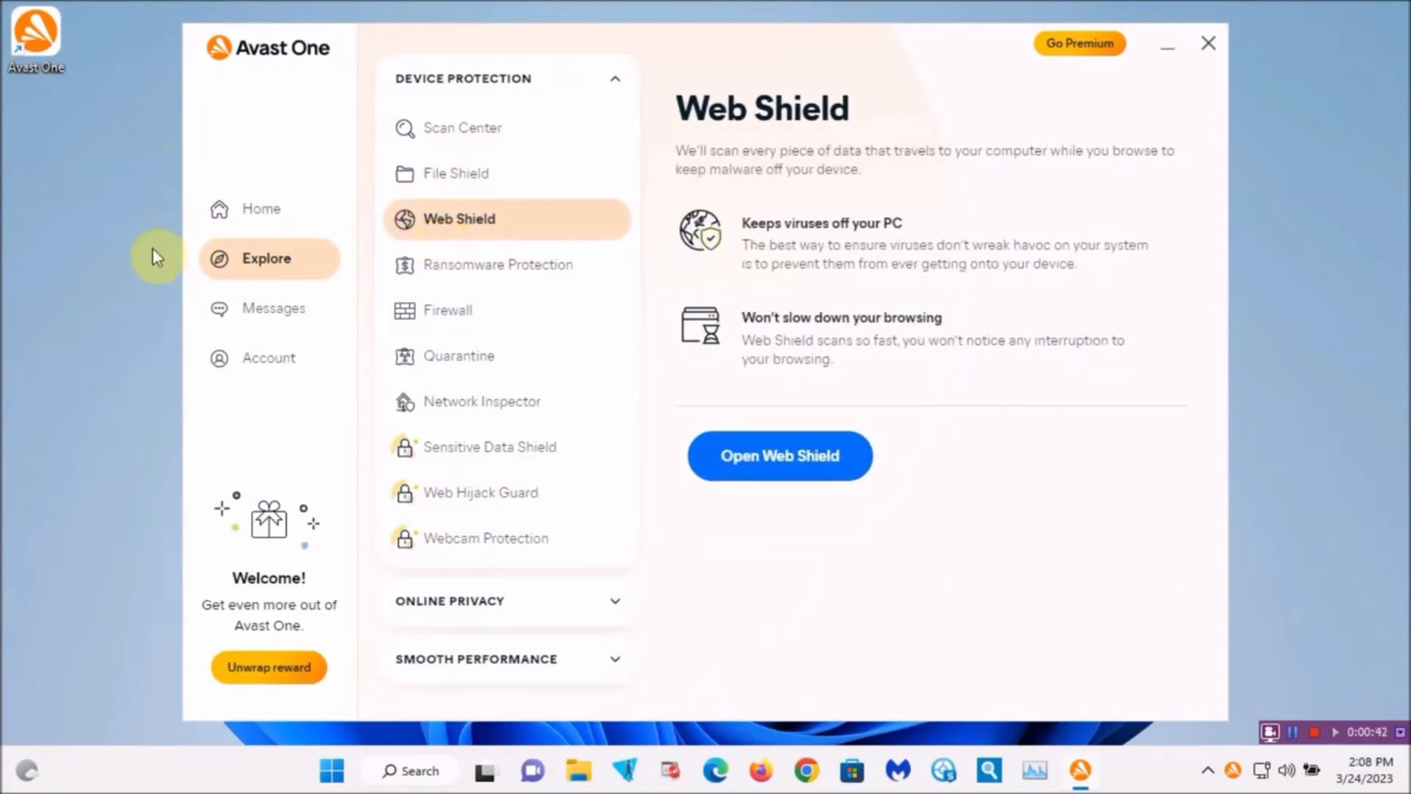
pyautogui.click(447, 310)
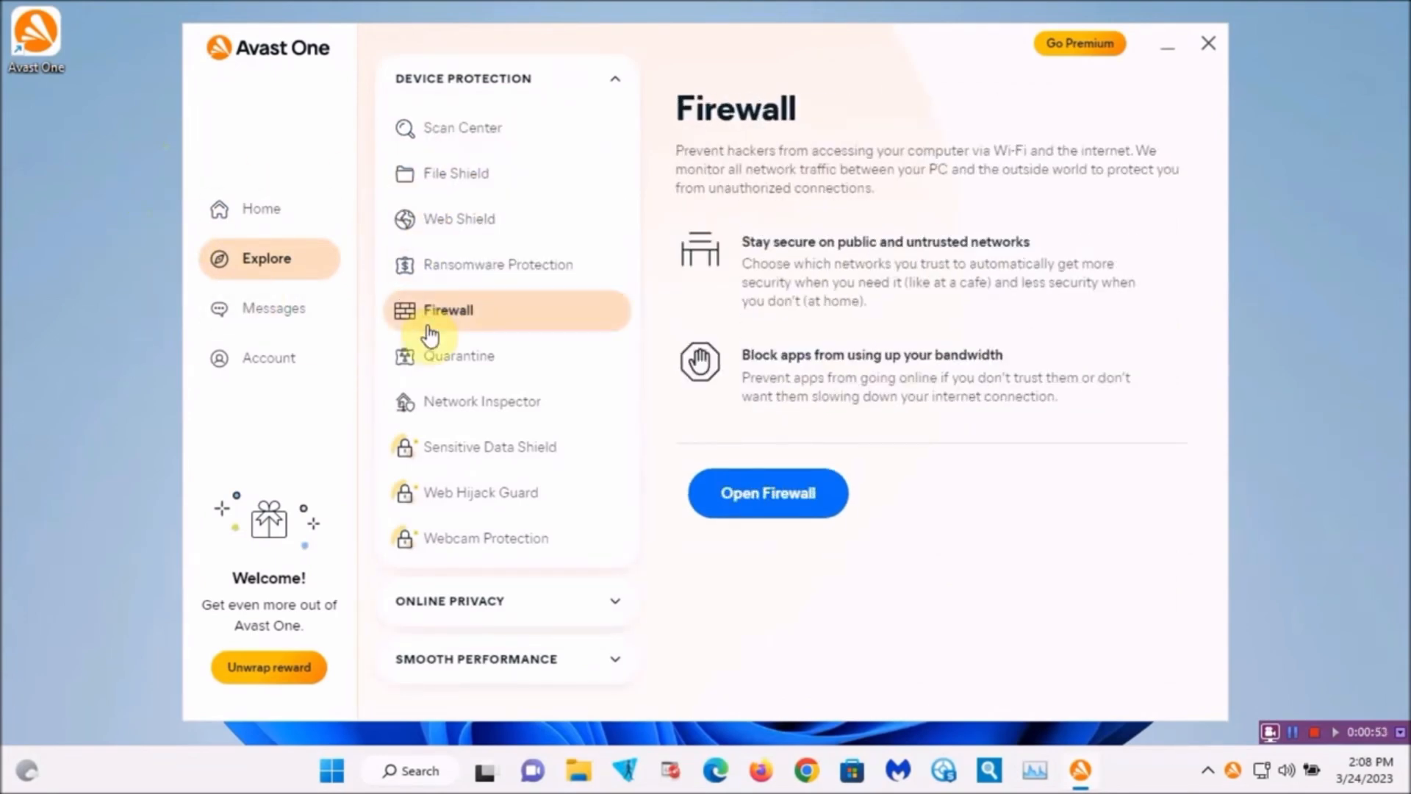
pyautogui.click(459, 356)
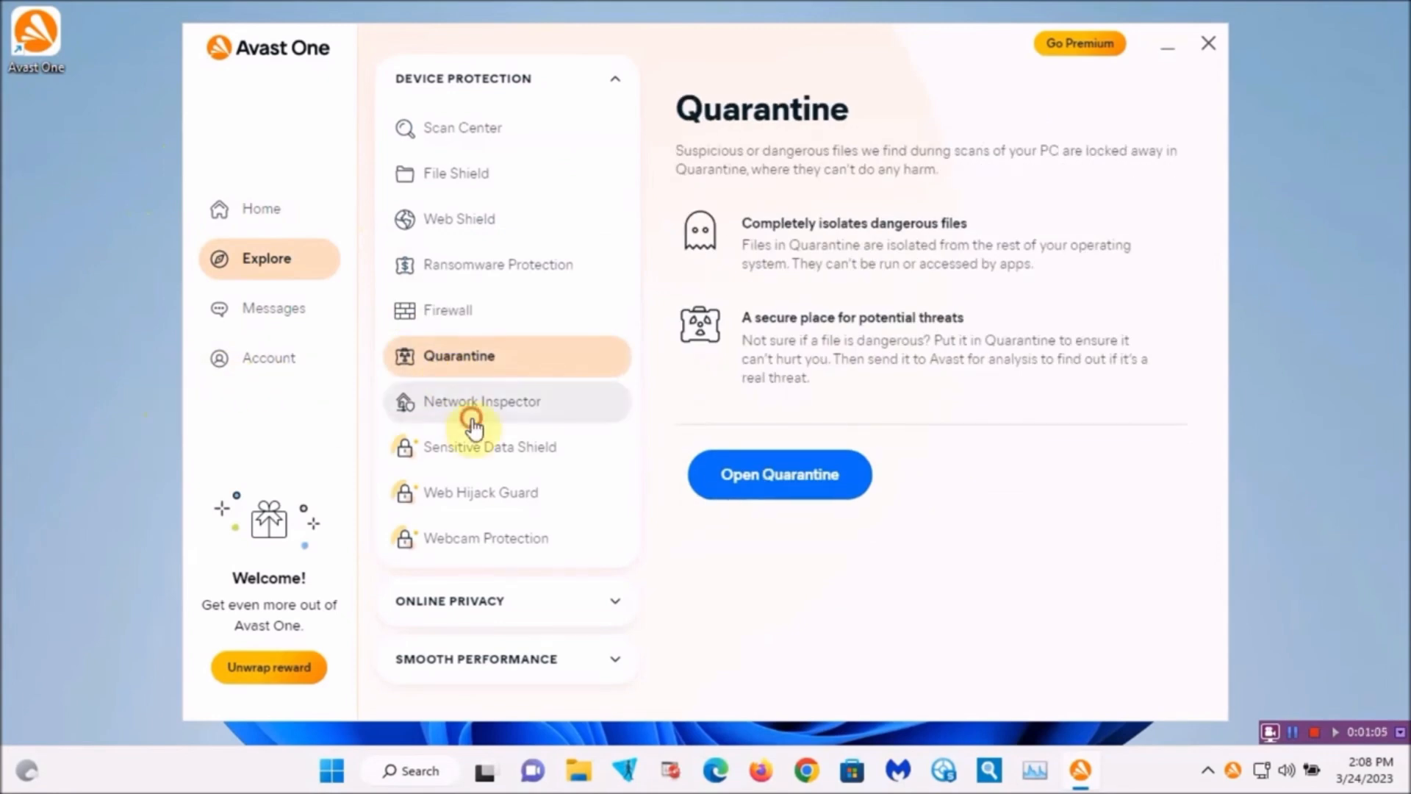
pyautogui.click(491, 447)
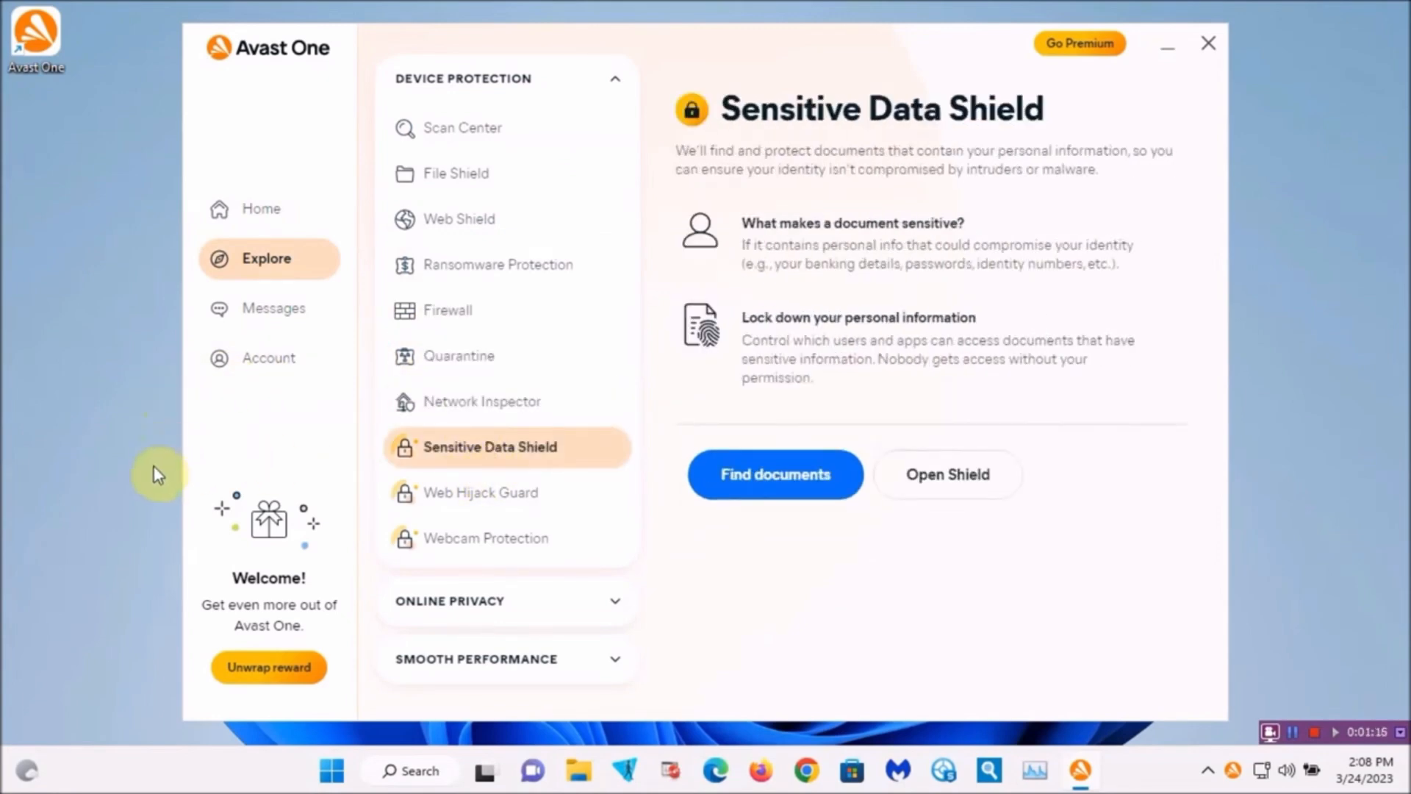
# Expand Online Privacy and land on the Clear Browsing Data overview
pyautogui.click(485, 538)
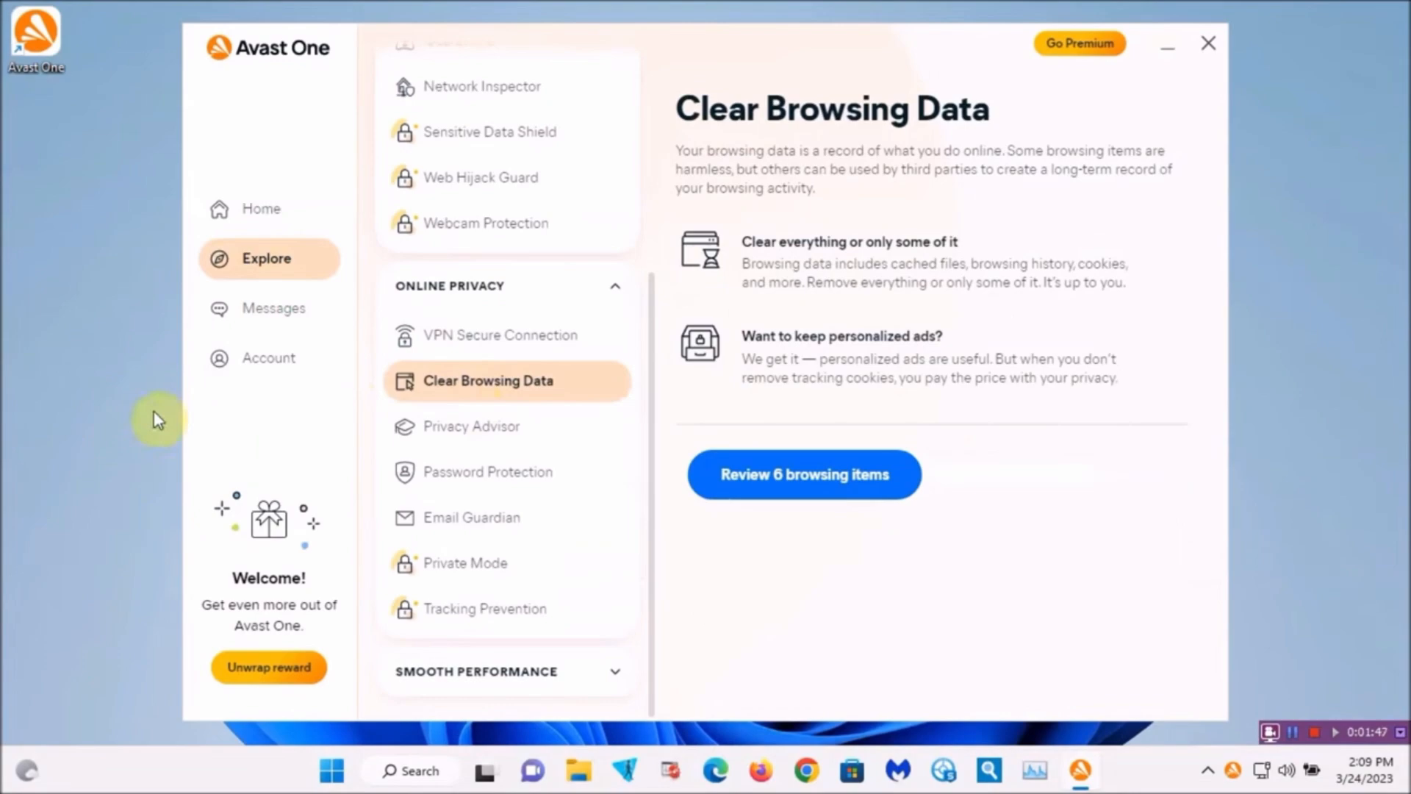
pyautogui.click(487, 472)
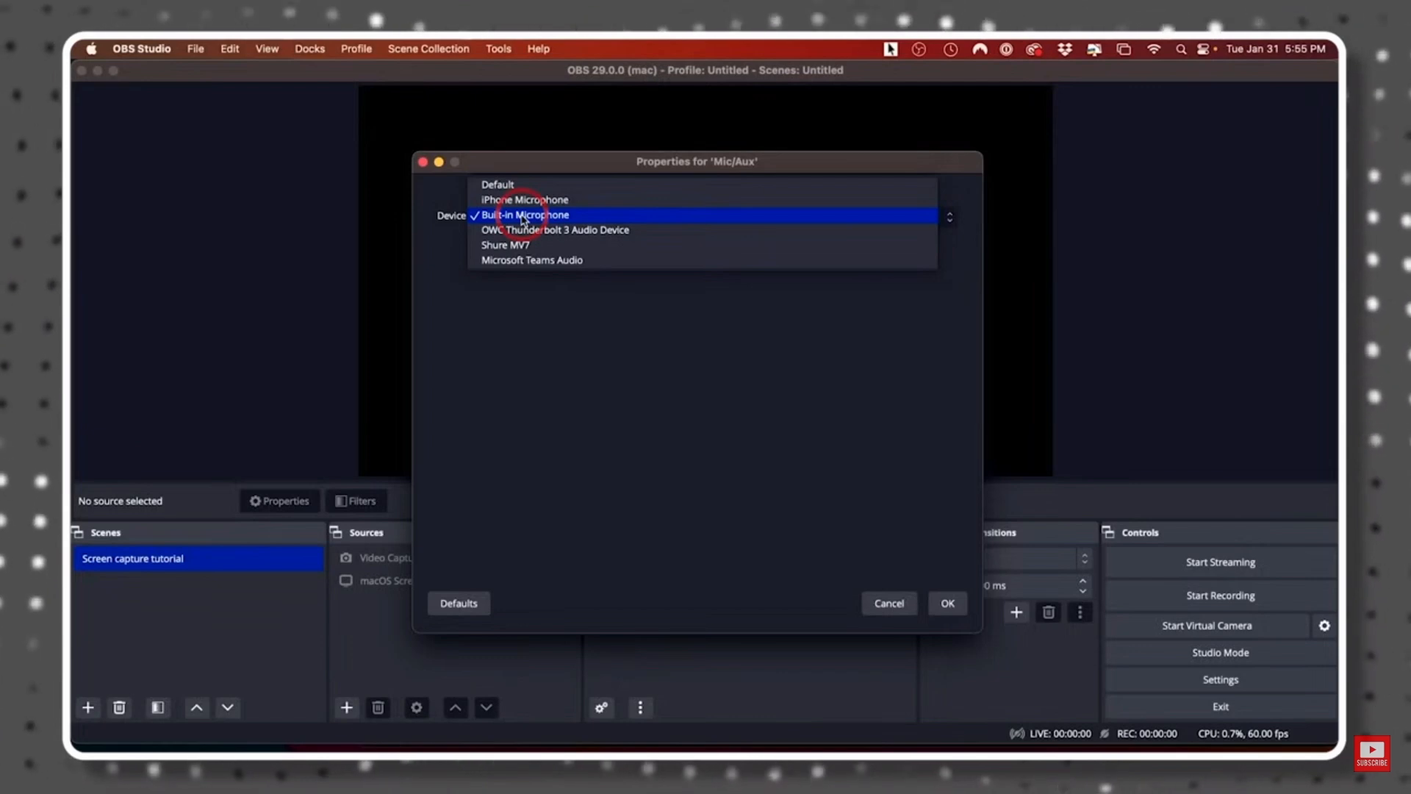
# Choose Built-in Microphone as the Mic/Aux device
pyautogui.click(506, 244)
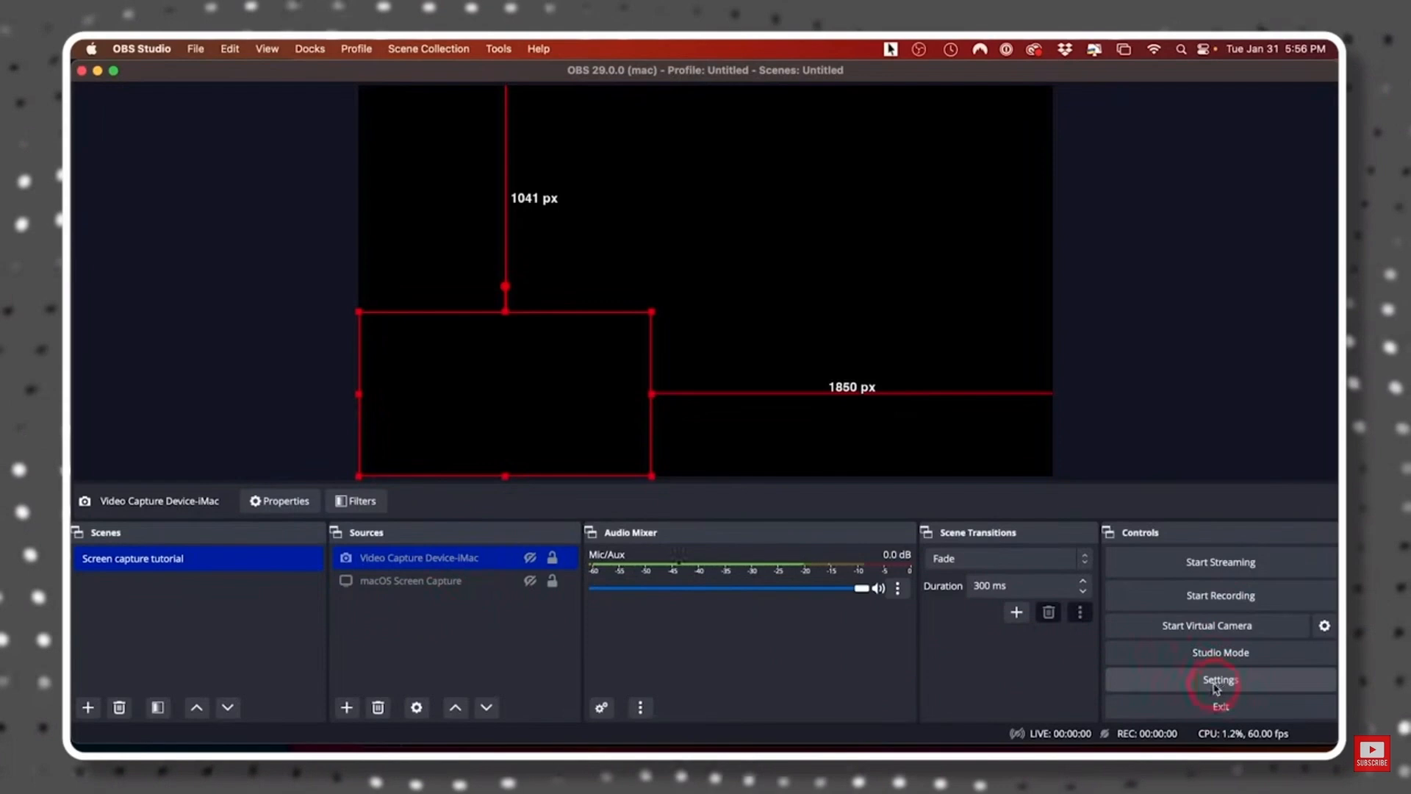
pyautogui.moveTo(1226, 661)
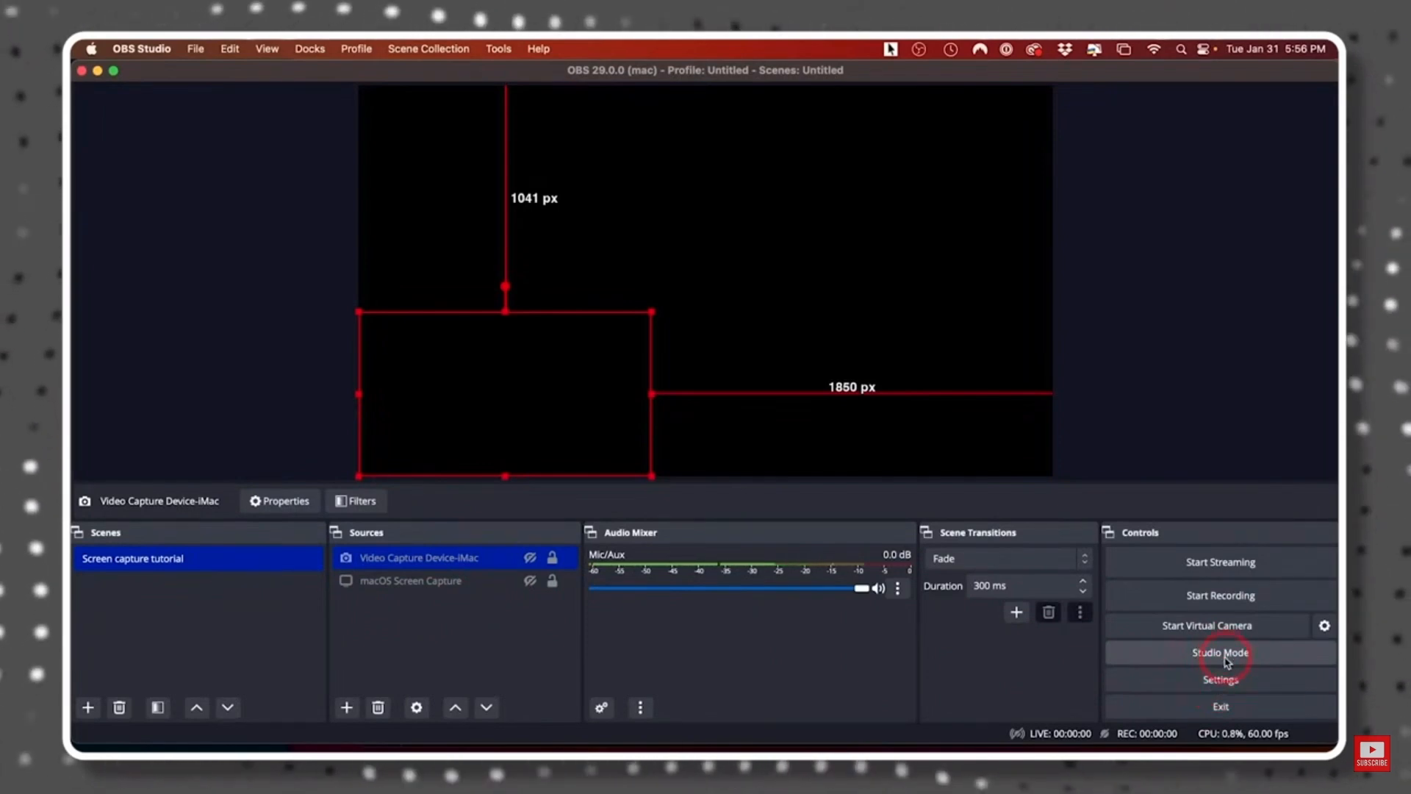